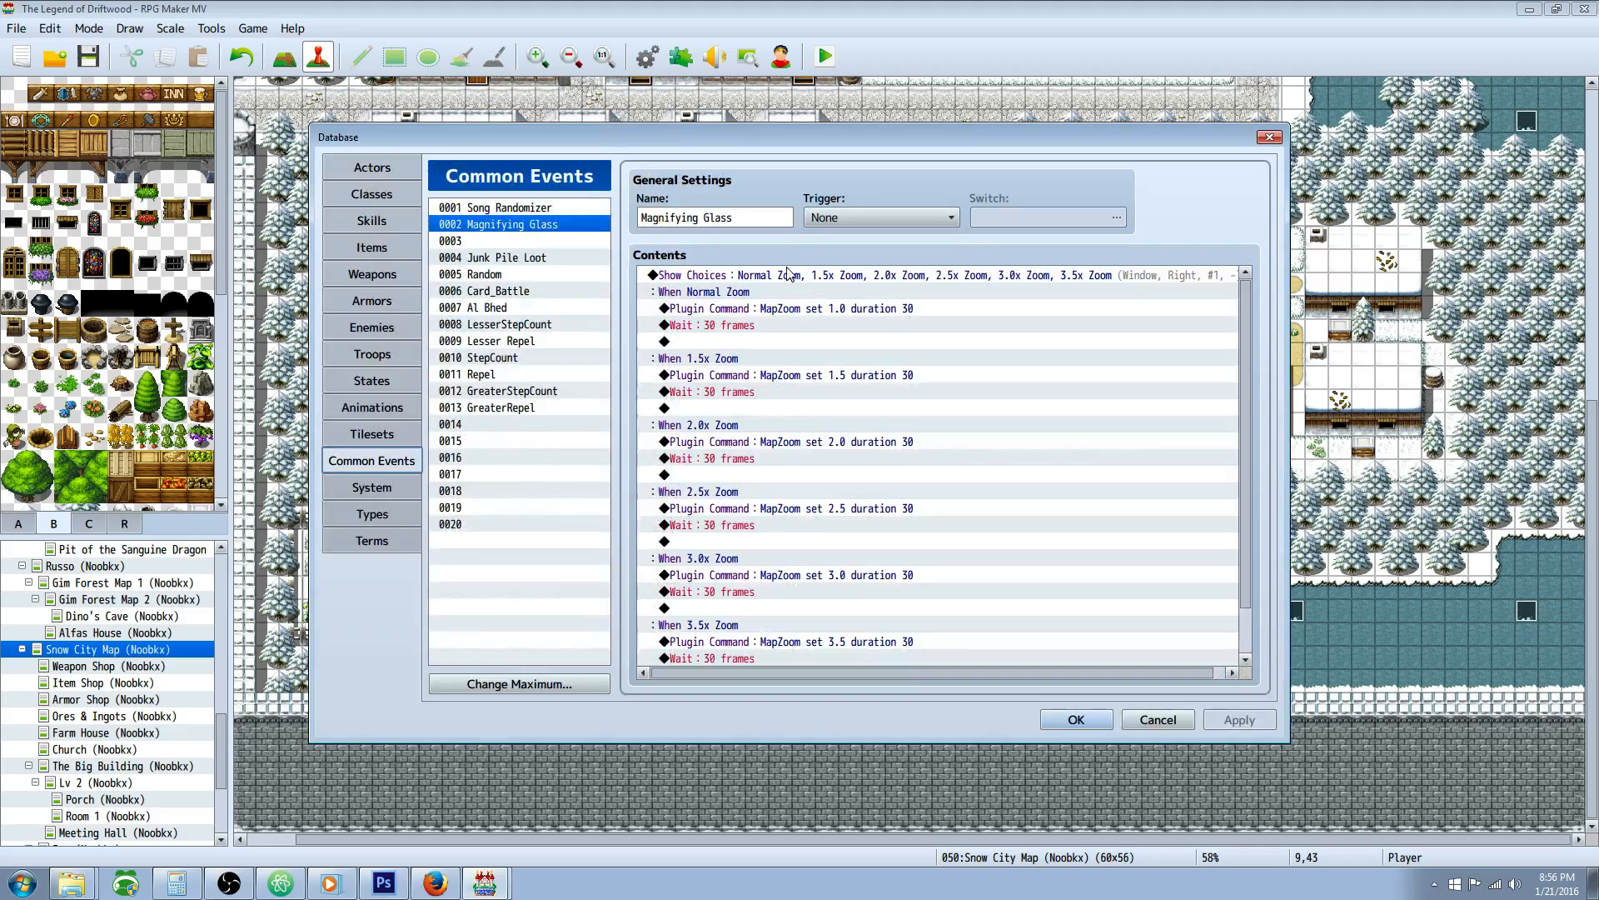
- Confirm the Database window to return to the Snow City map editor
{"action": "left_click", "coordinate": [797, 308]}
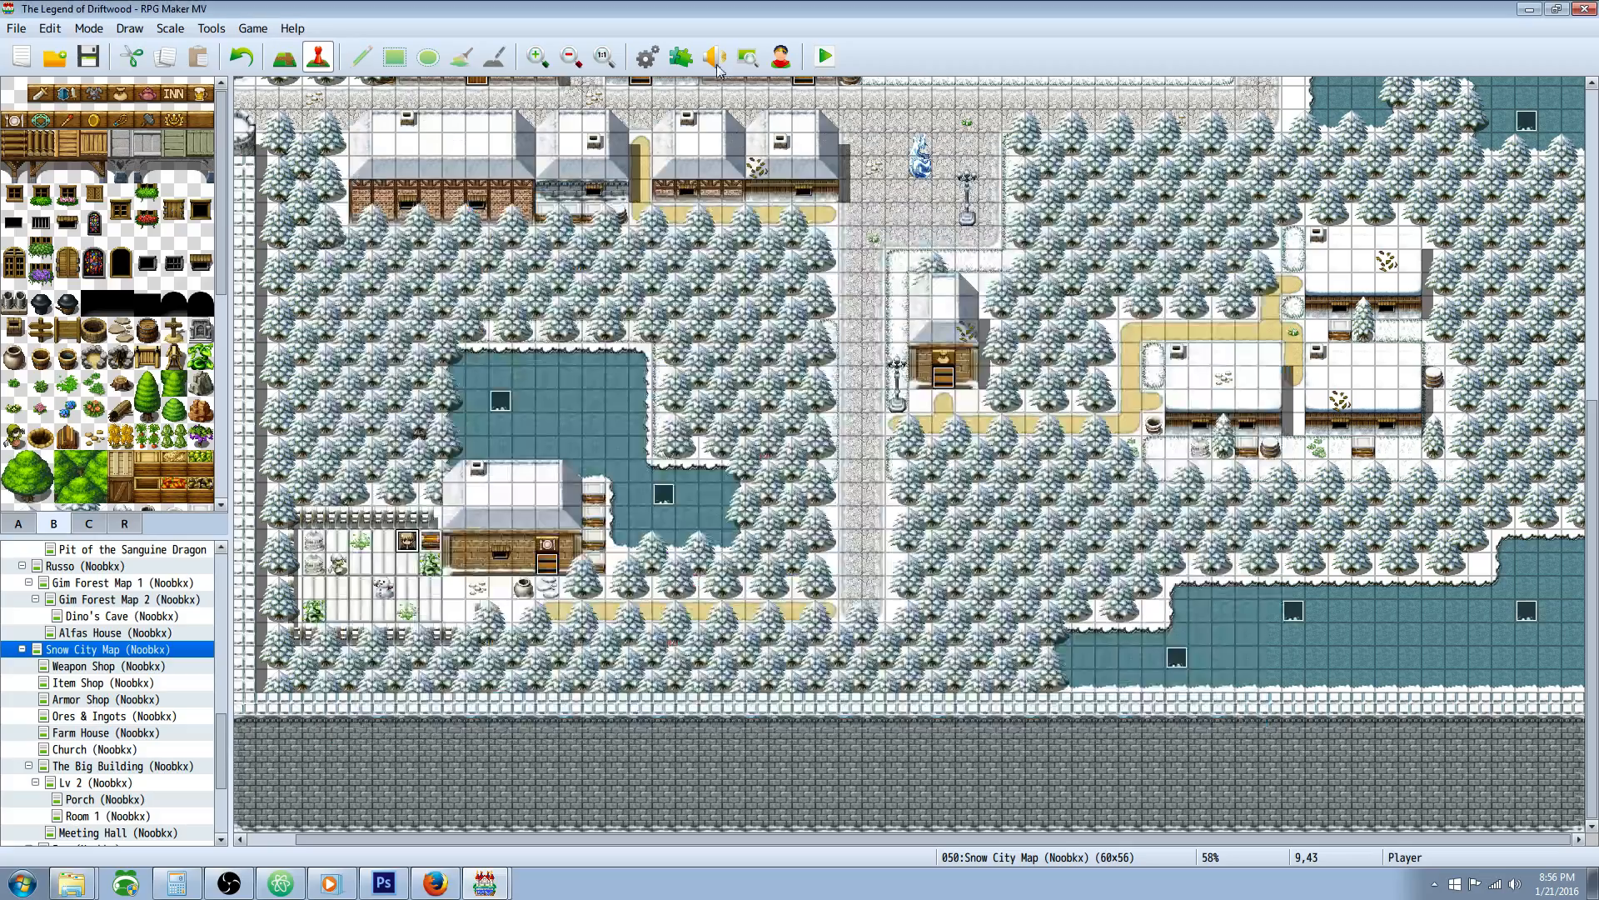
- Read the MBS_MapZoom plugin's Help in the Plugin Manager for the zoom command syntax
{"action": "left_click", "coordinate": [678, 56]}
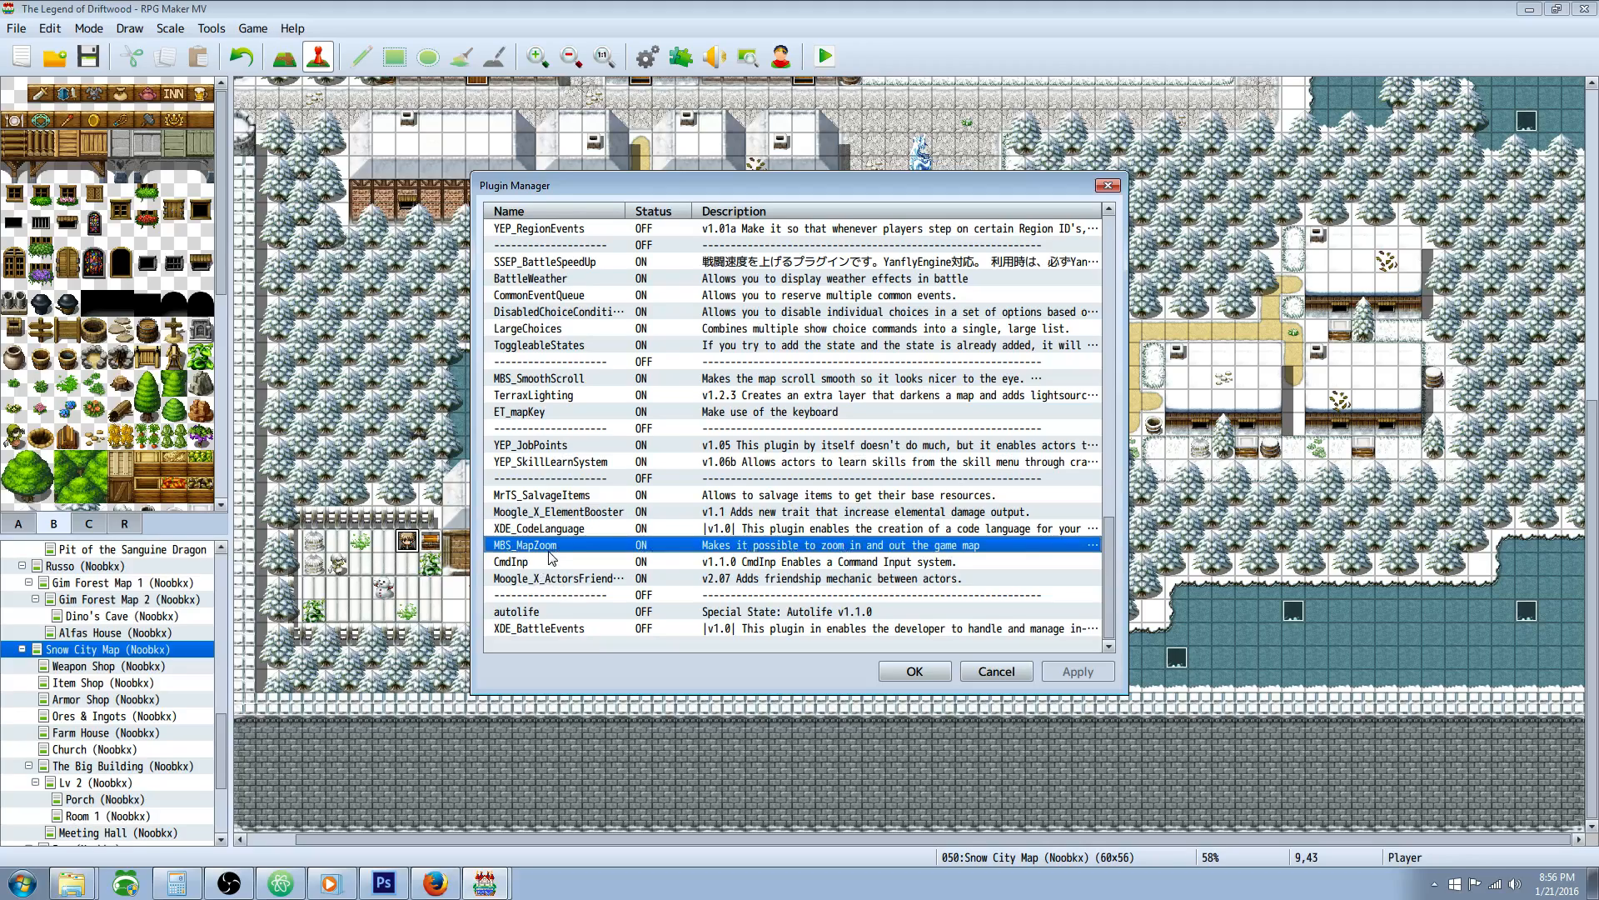
{"action": "double_click", "coordinate": [525, 543]}
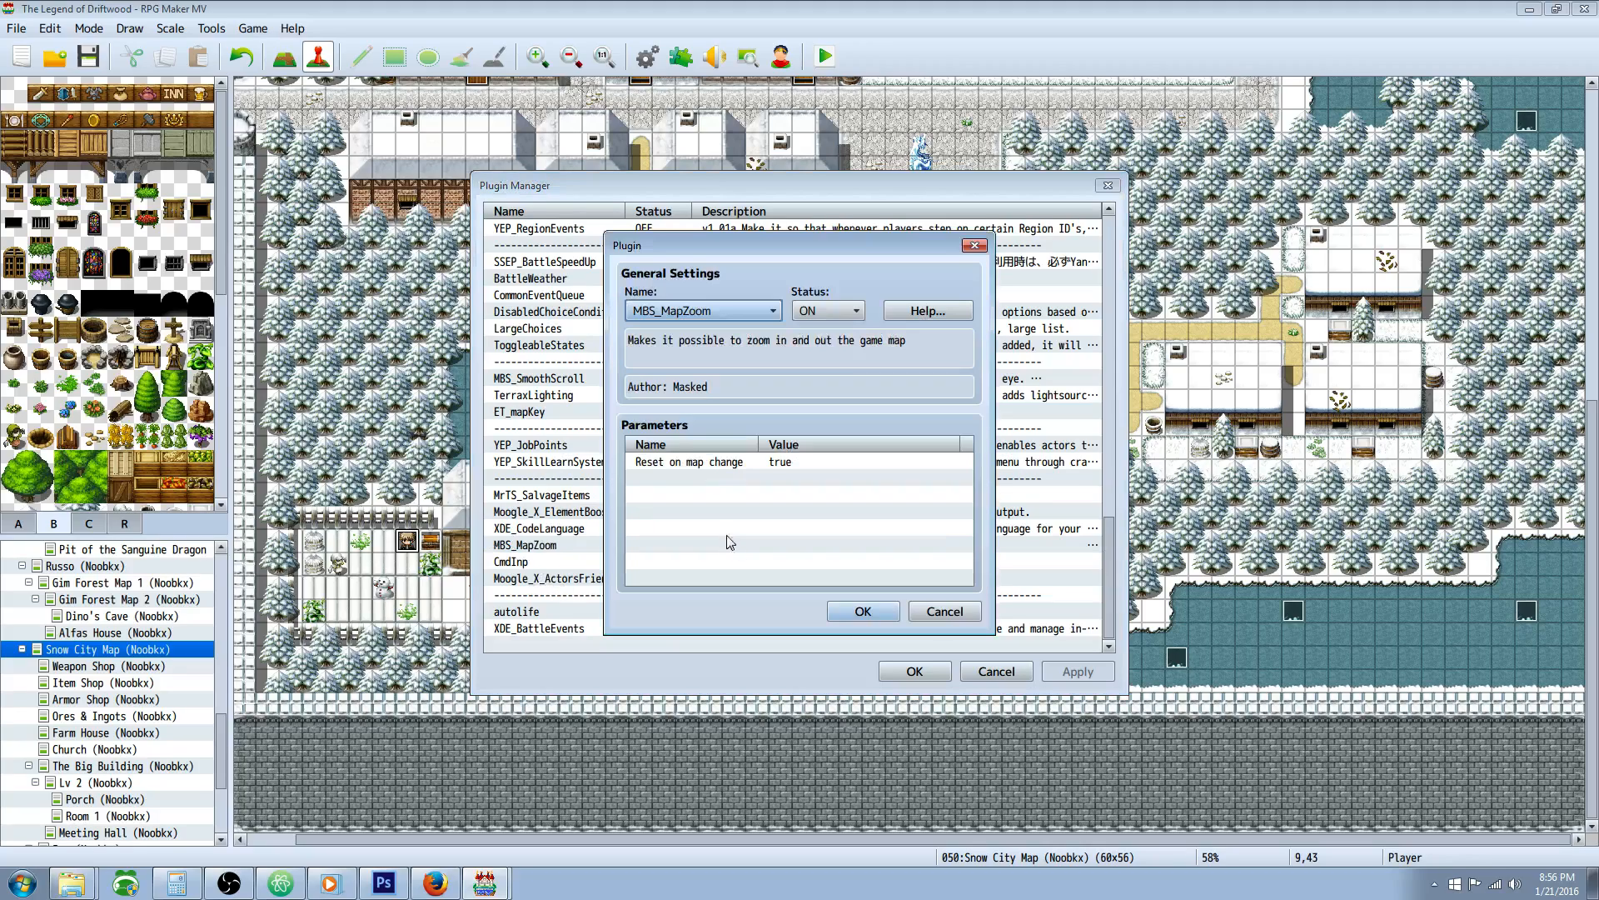
{"action": "left_click", "coordinate": [924, 309]}
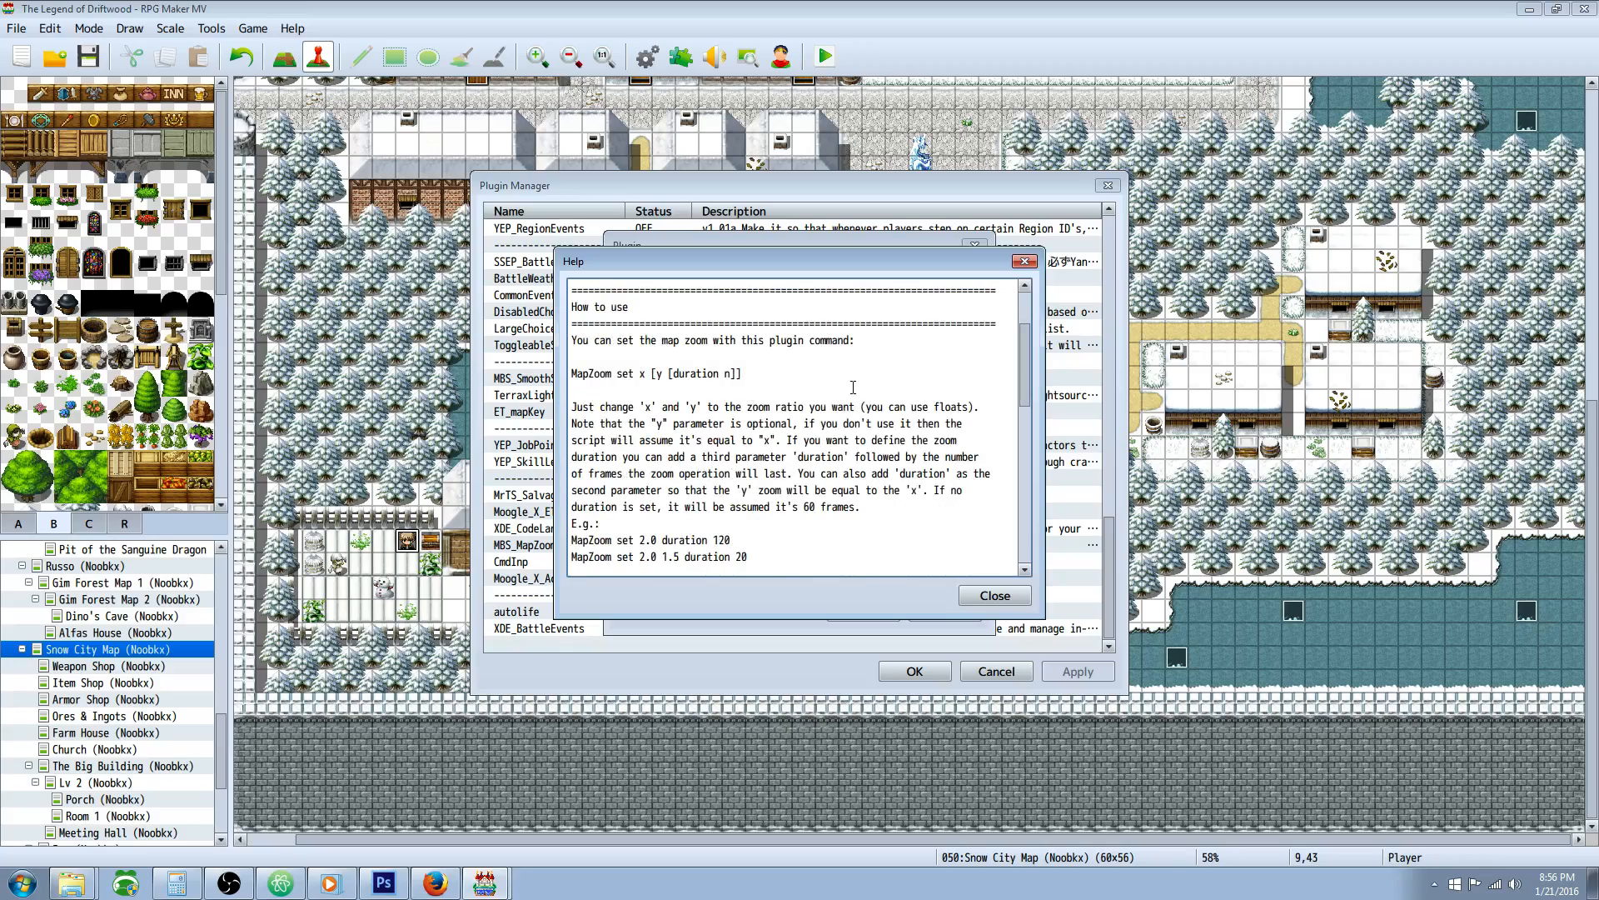
{"action": "scroll", "scroll_direction": "down", "scroll_amount": 3}
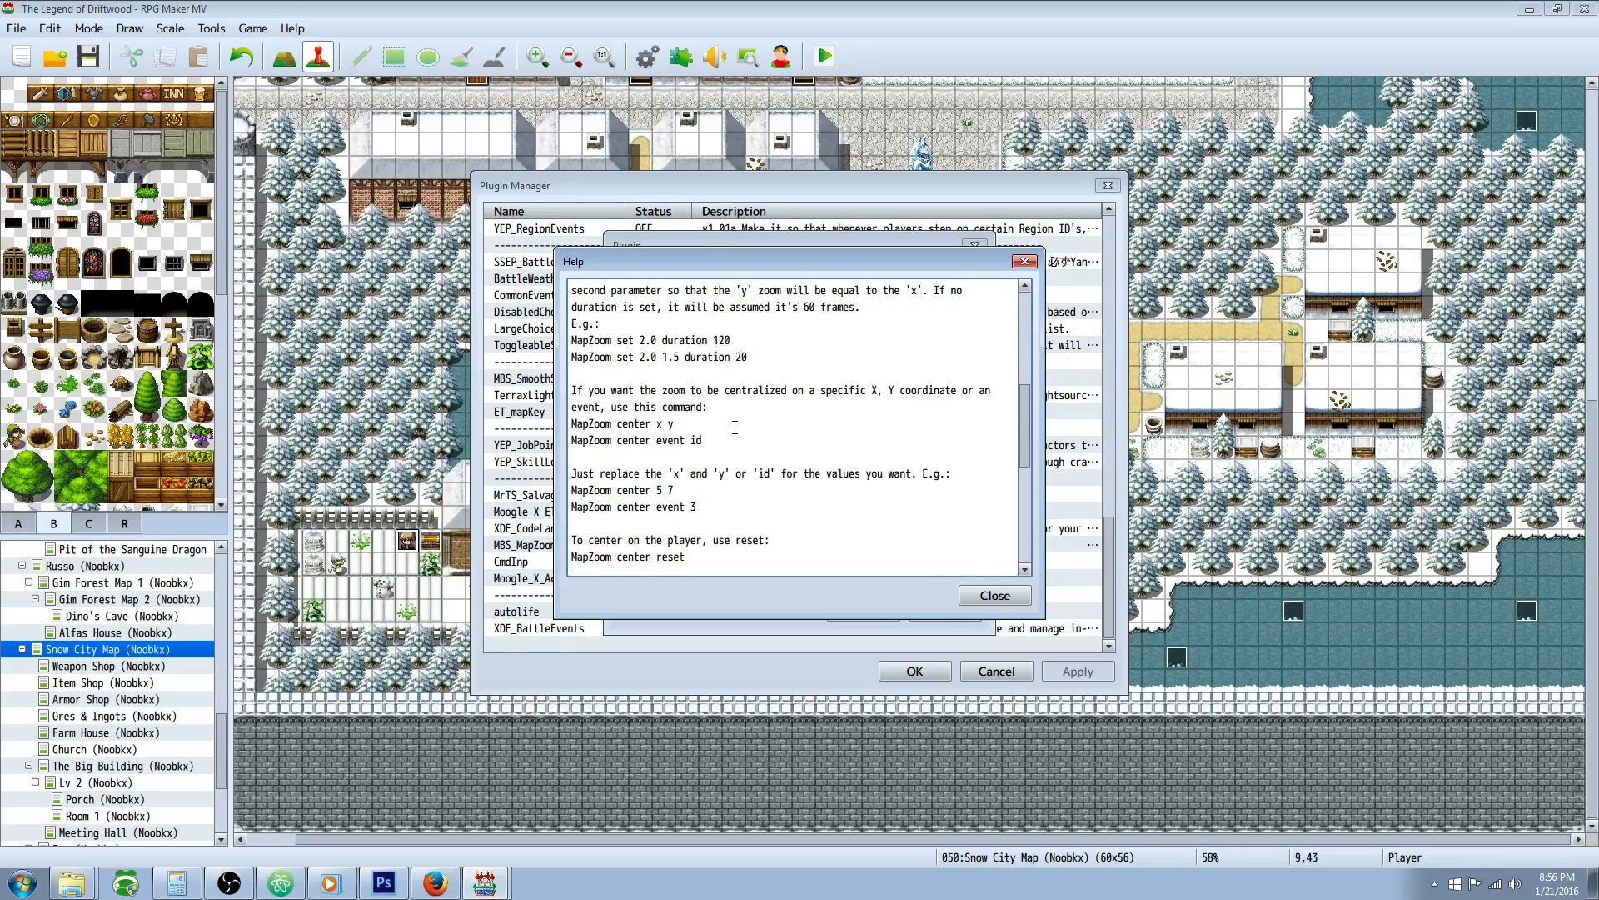
{"action": "left_click", "coordinate": [992, 595]}
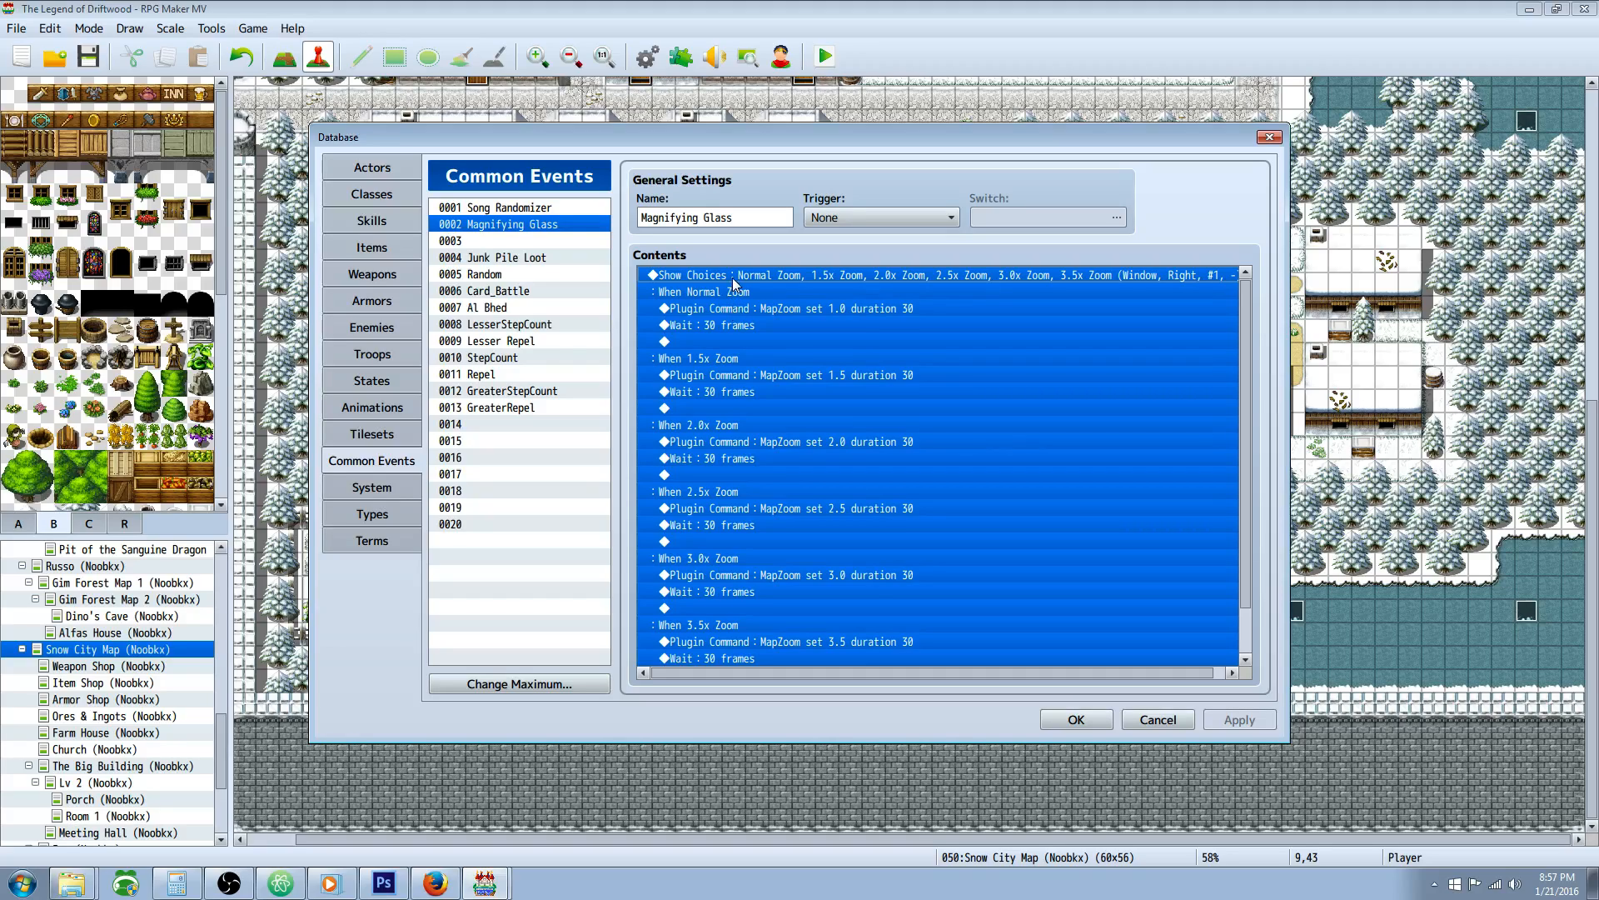
{"action": "mouse_move", "coordinate": [735, 285]}
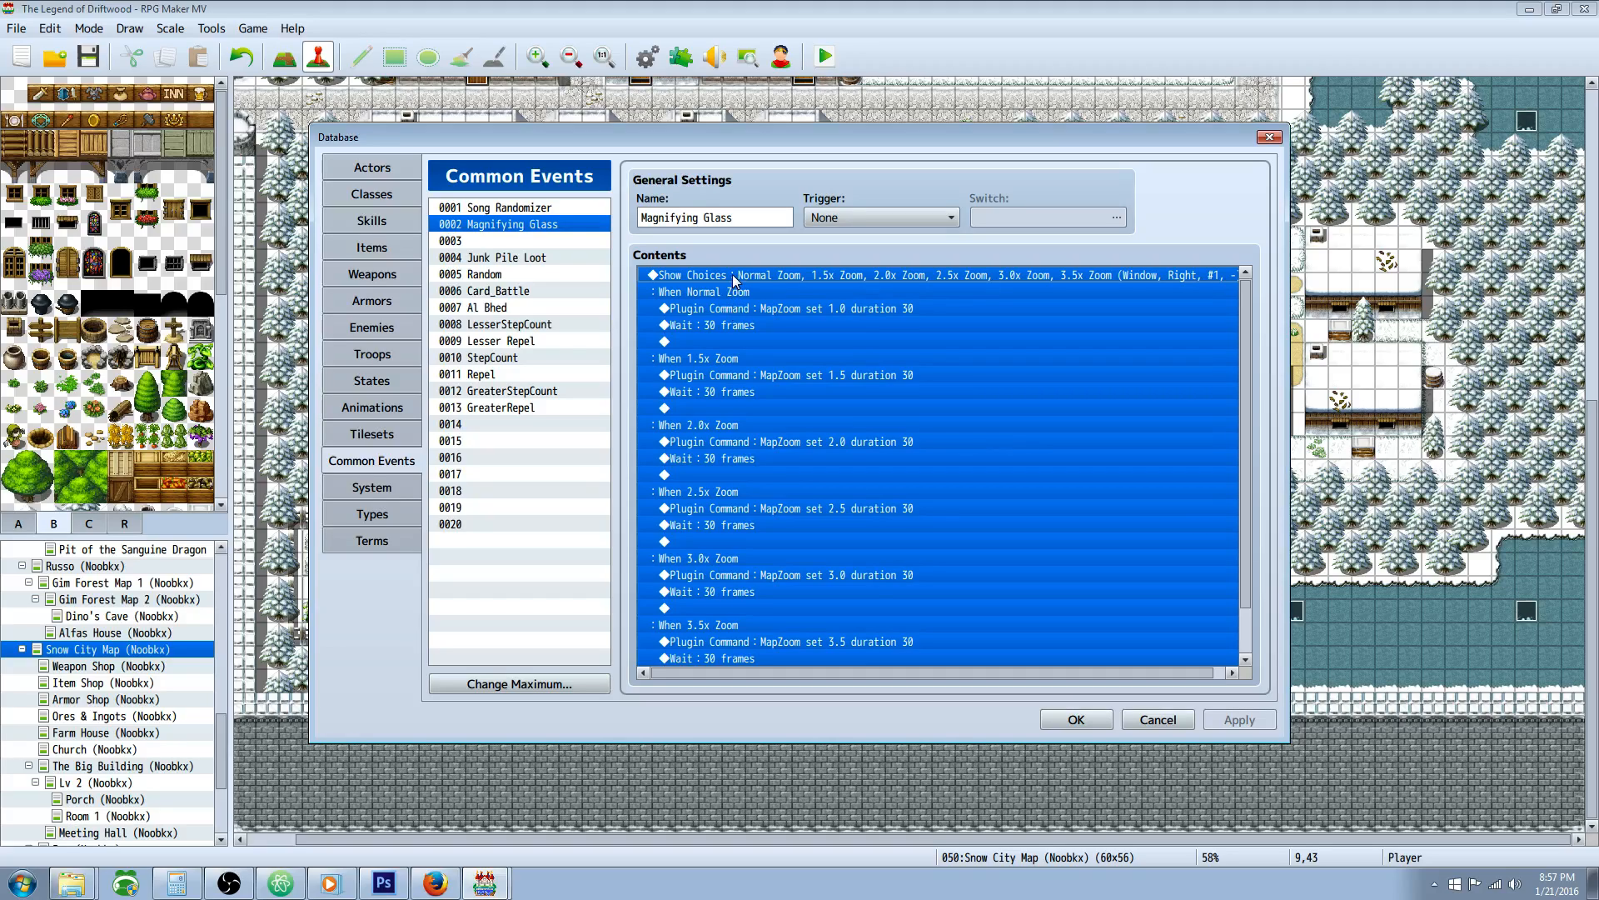
- Edit the Show Choices command so choice #6 reads '4.5x Zoom' and confirm it
{"action": "left_click", "coordinate": [780, 308]}
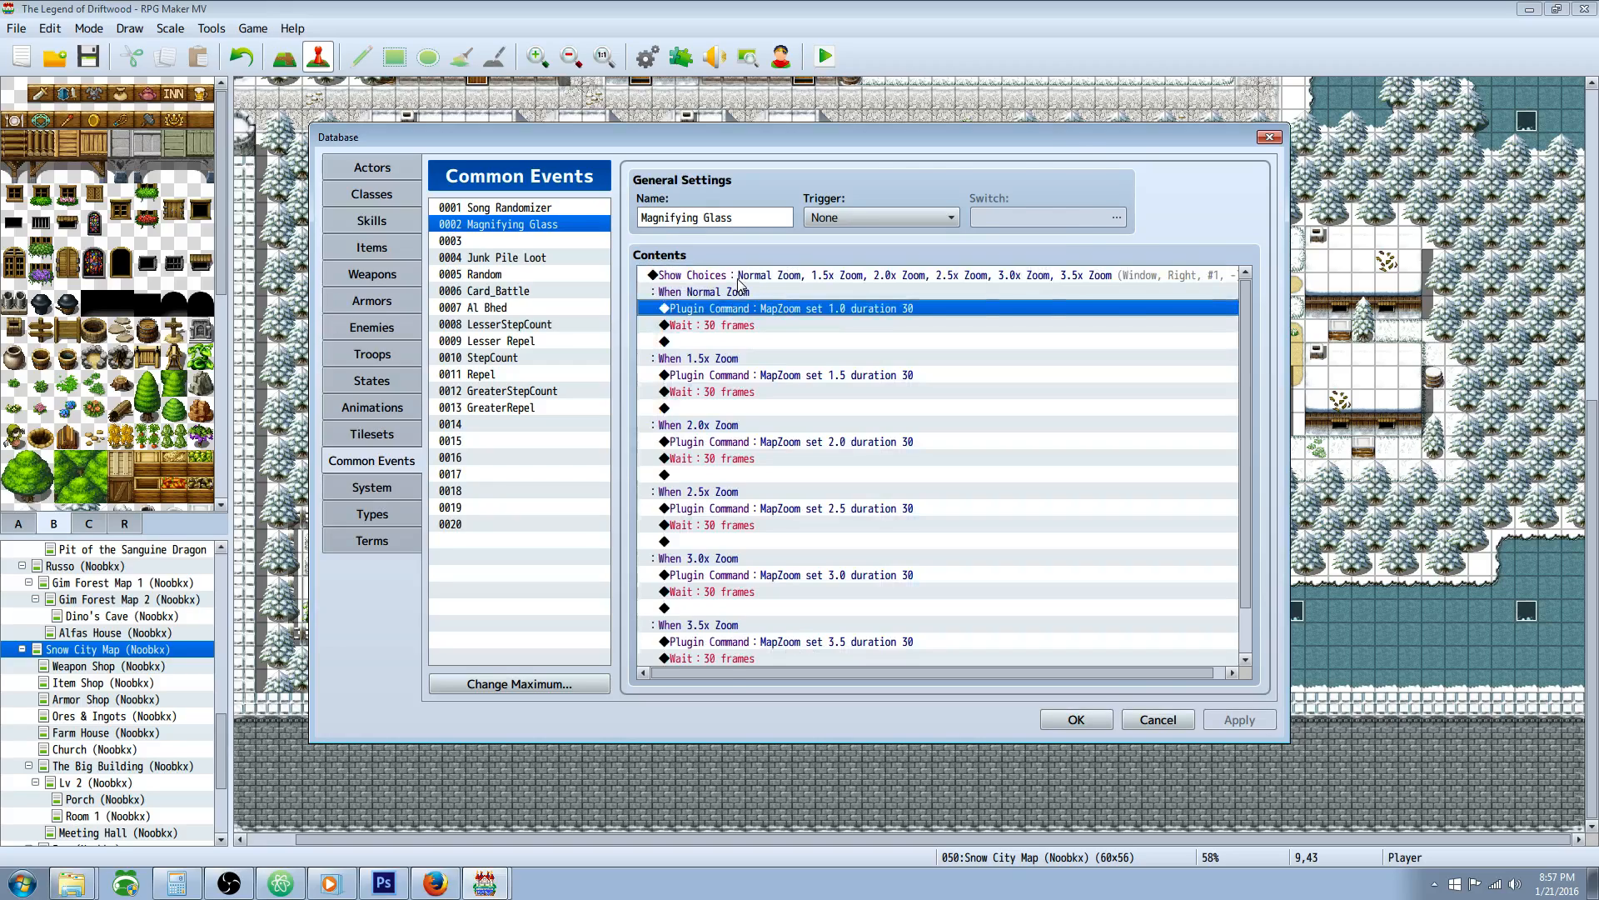
{"action": "right_click", "coordinate": [698, 294]}
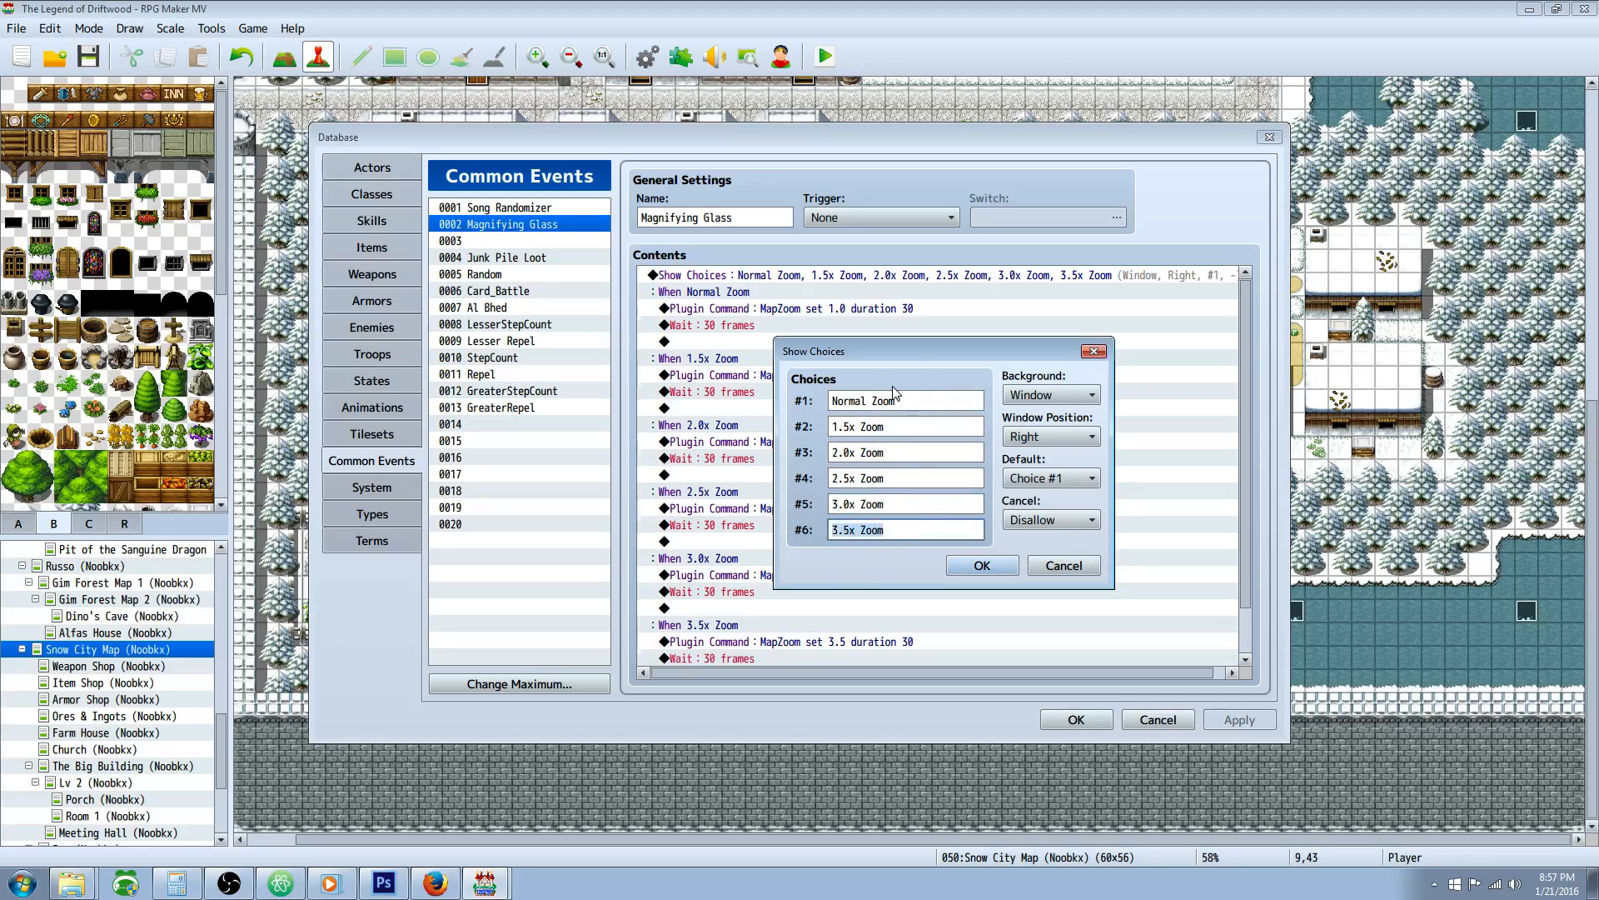
{"action": "mouse_move", "coordinate": [855, 392]}
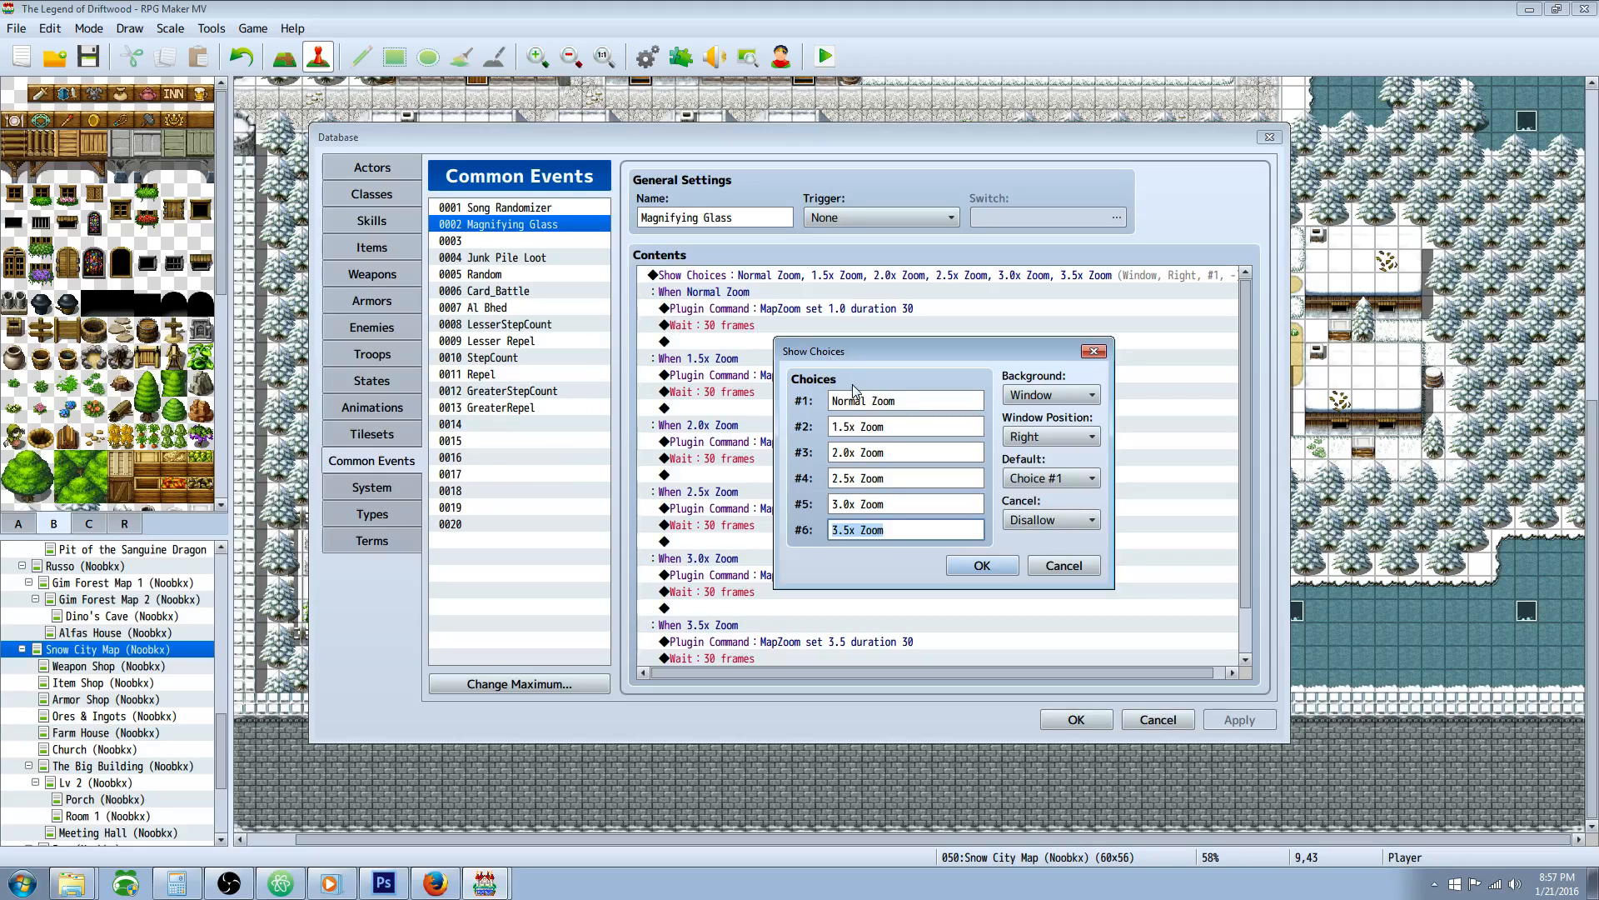
{"action": "left_click", "coordinate": [902, 503]}
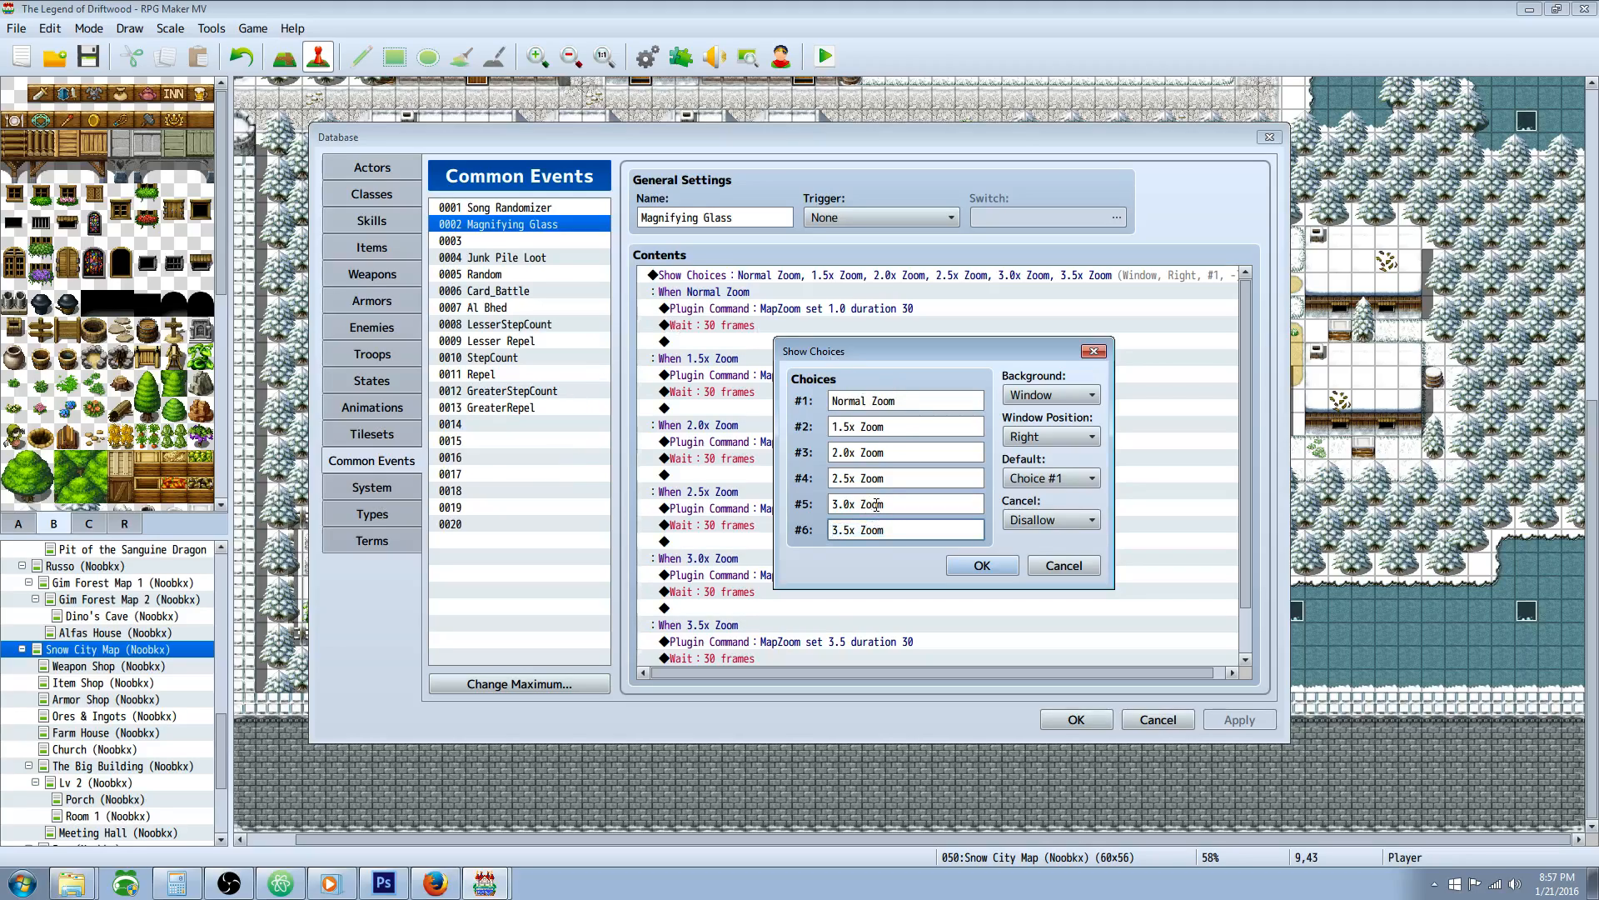
{"action": "type", "text": "4.5x Zoom"}
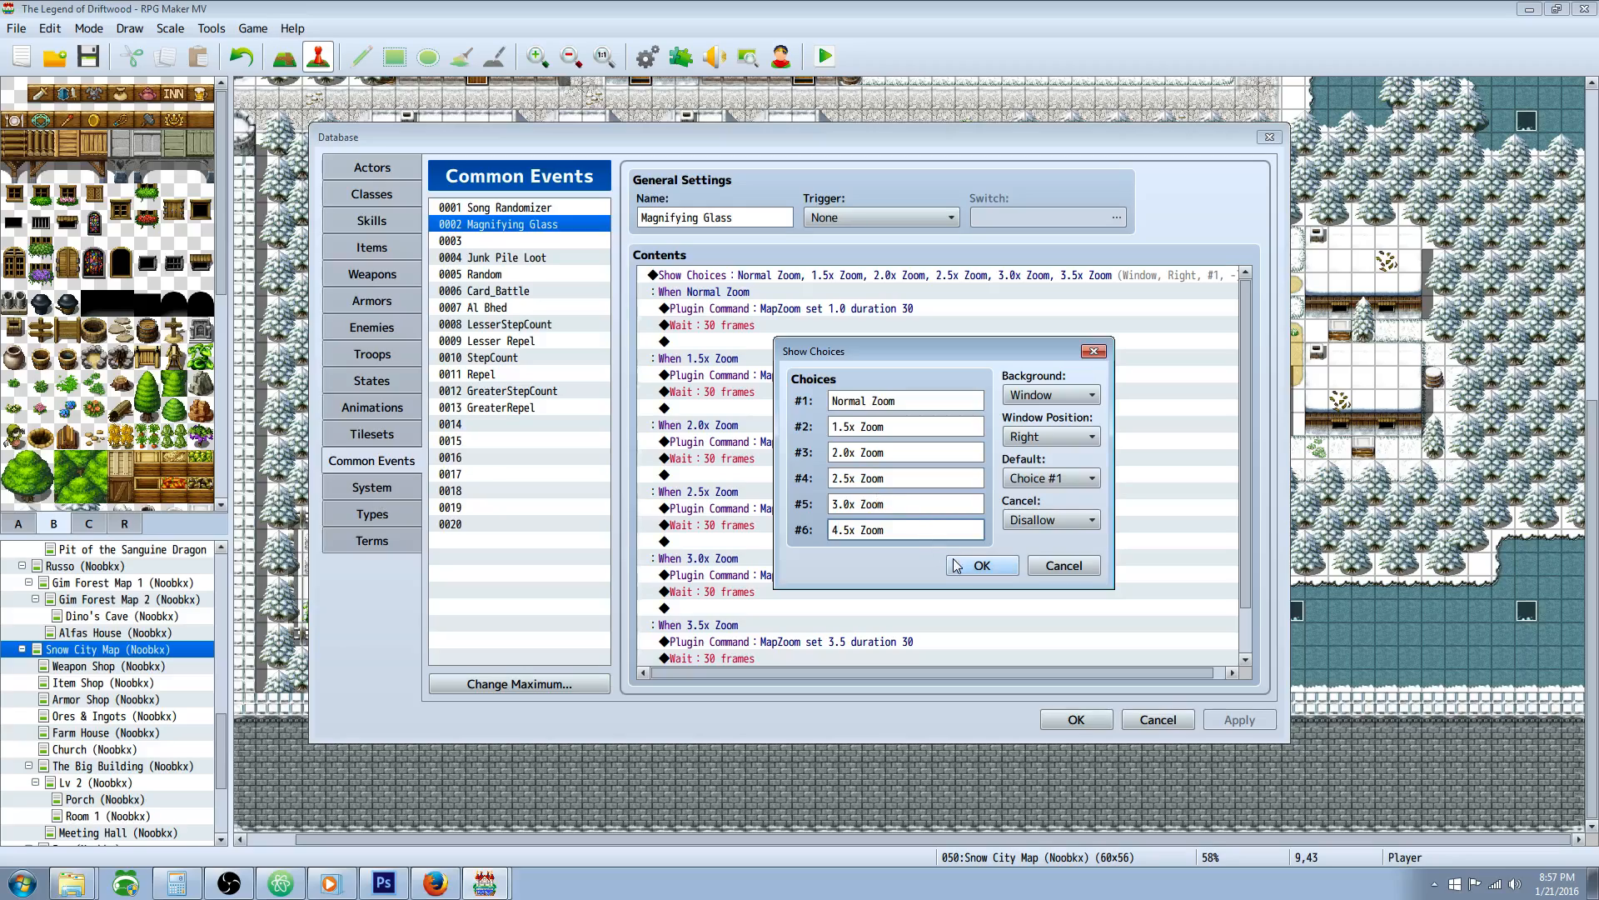
{"action": "left_click", "coordinate": [979, 565]}
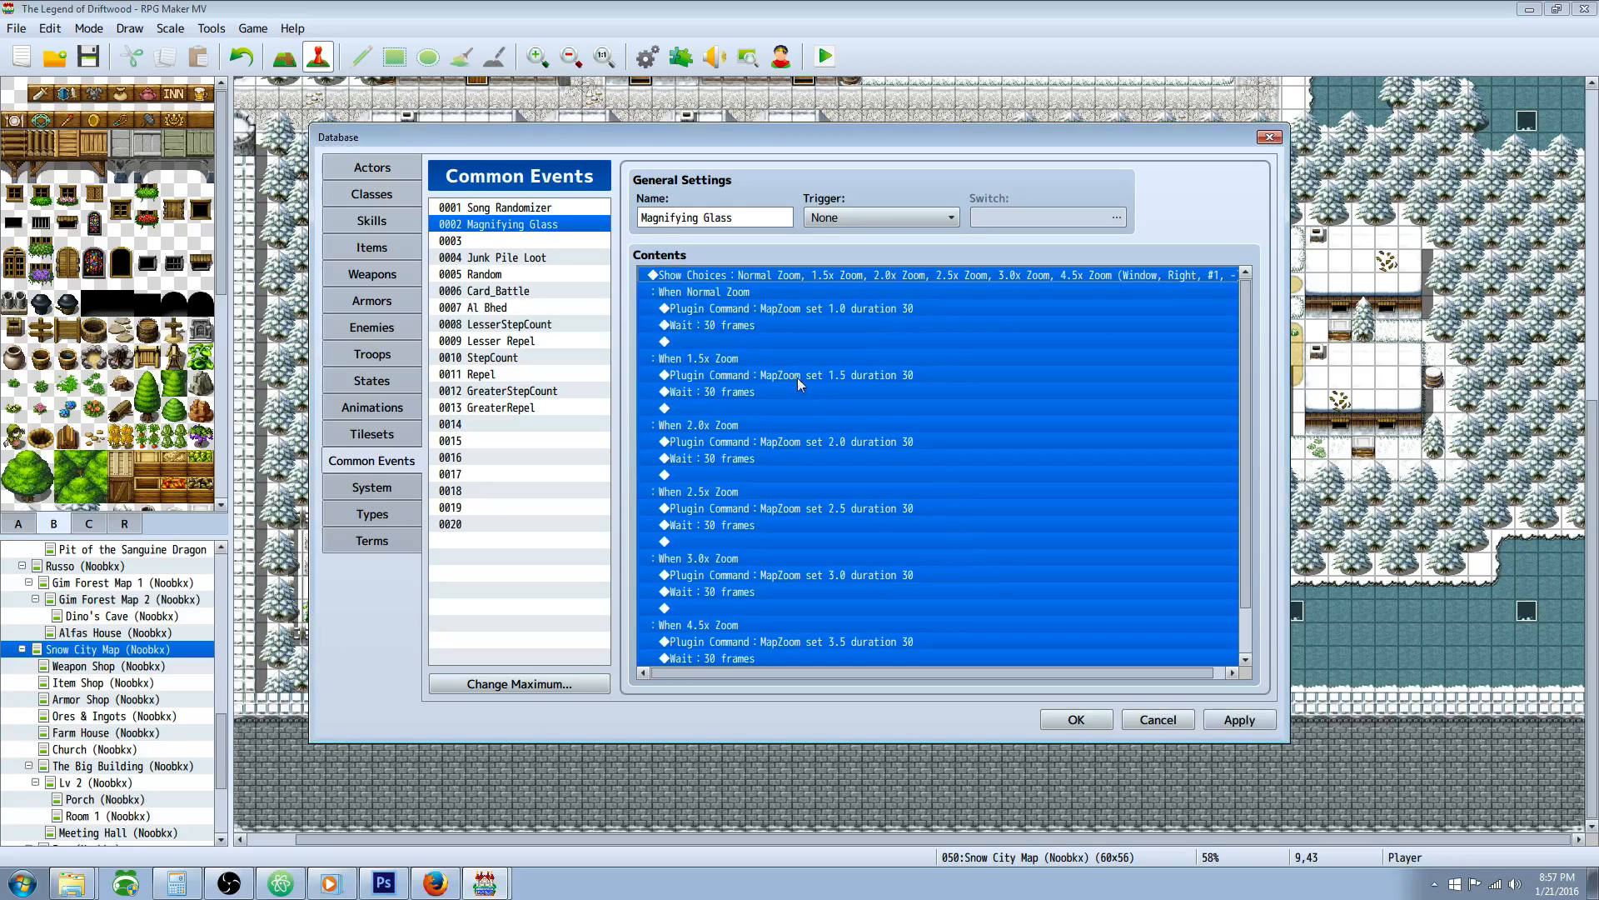
{"action": "left_click", "coordinate": [779, 309]}
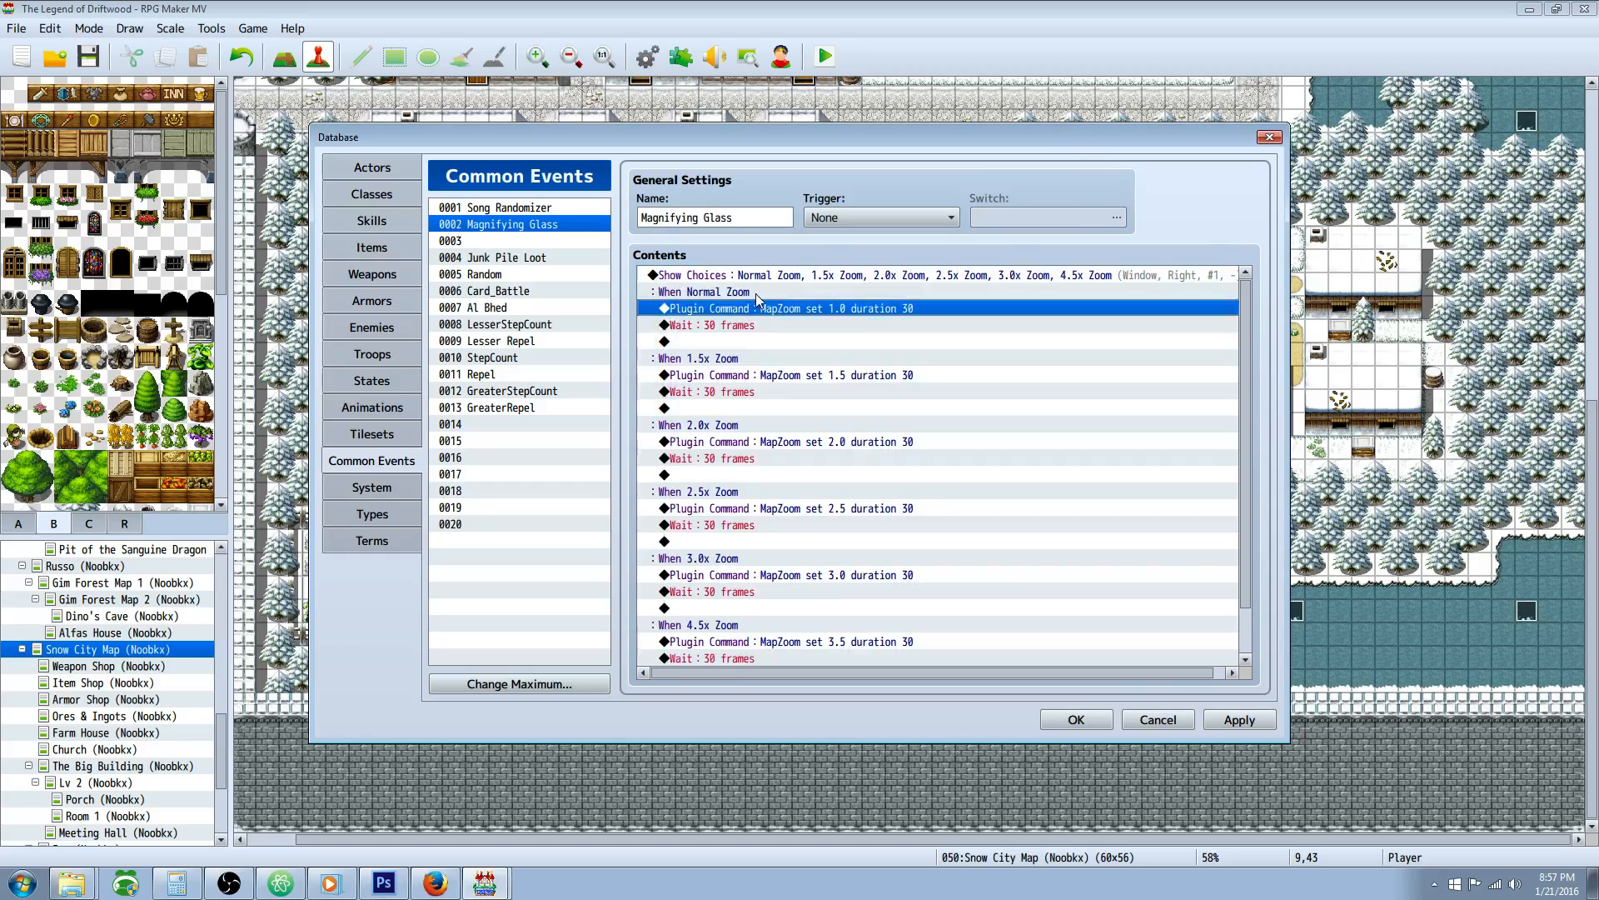
{"action": "right_click", "coordinate": [755, 307]}
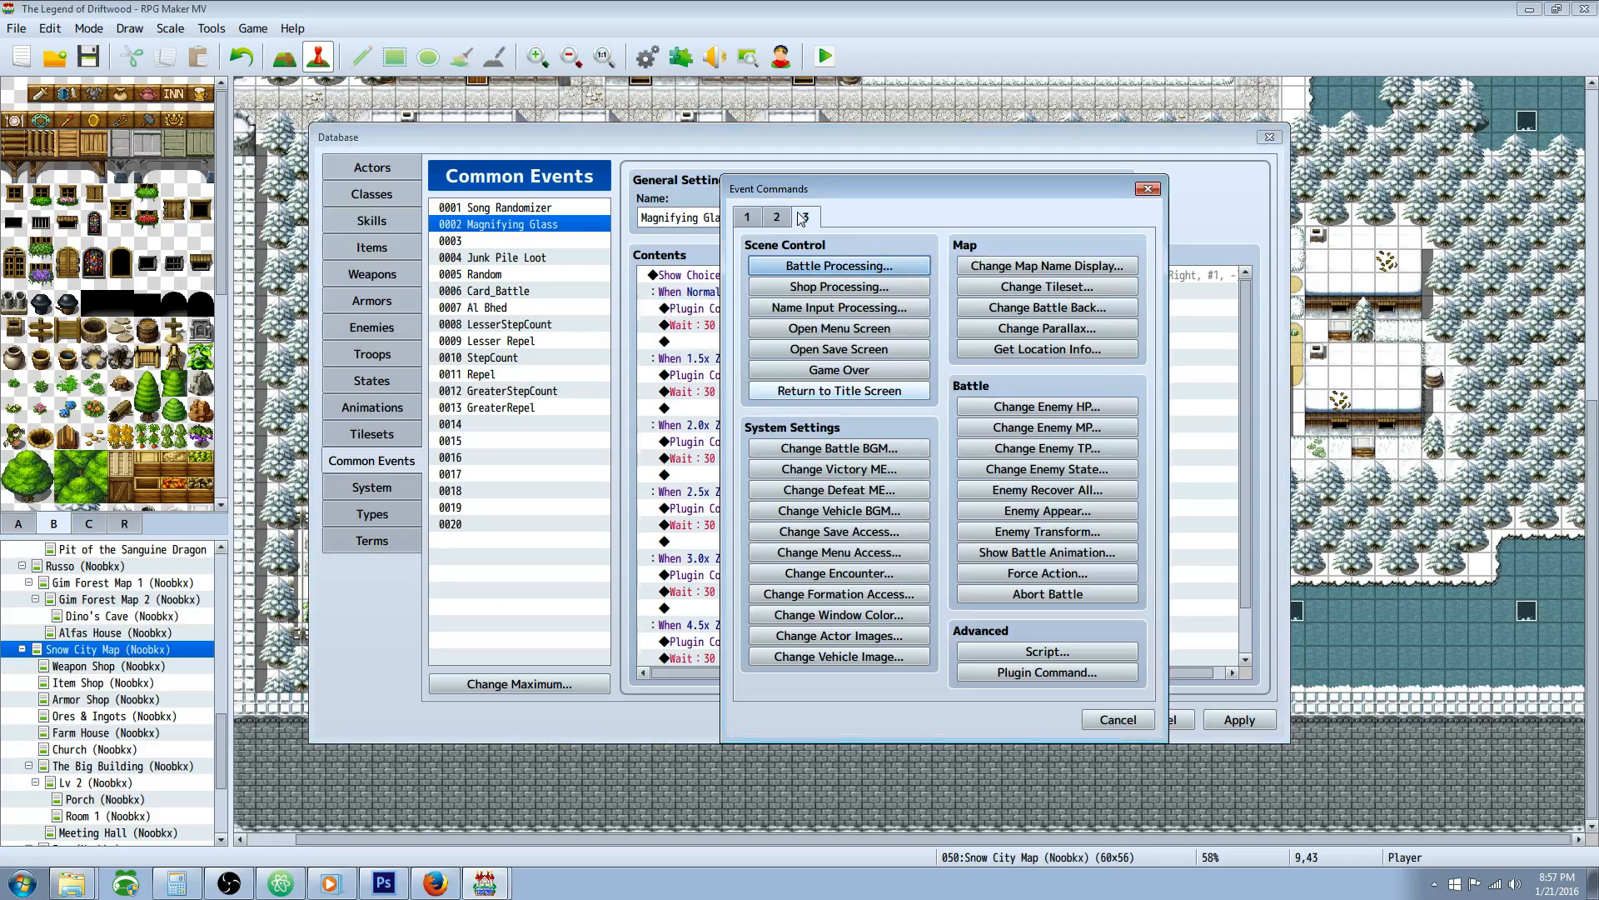
- Inspect the Normal Zoom plugin command's text and leave it unchanged
{"action": "left_click", "coordinate": [1045, 671]}
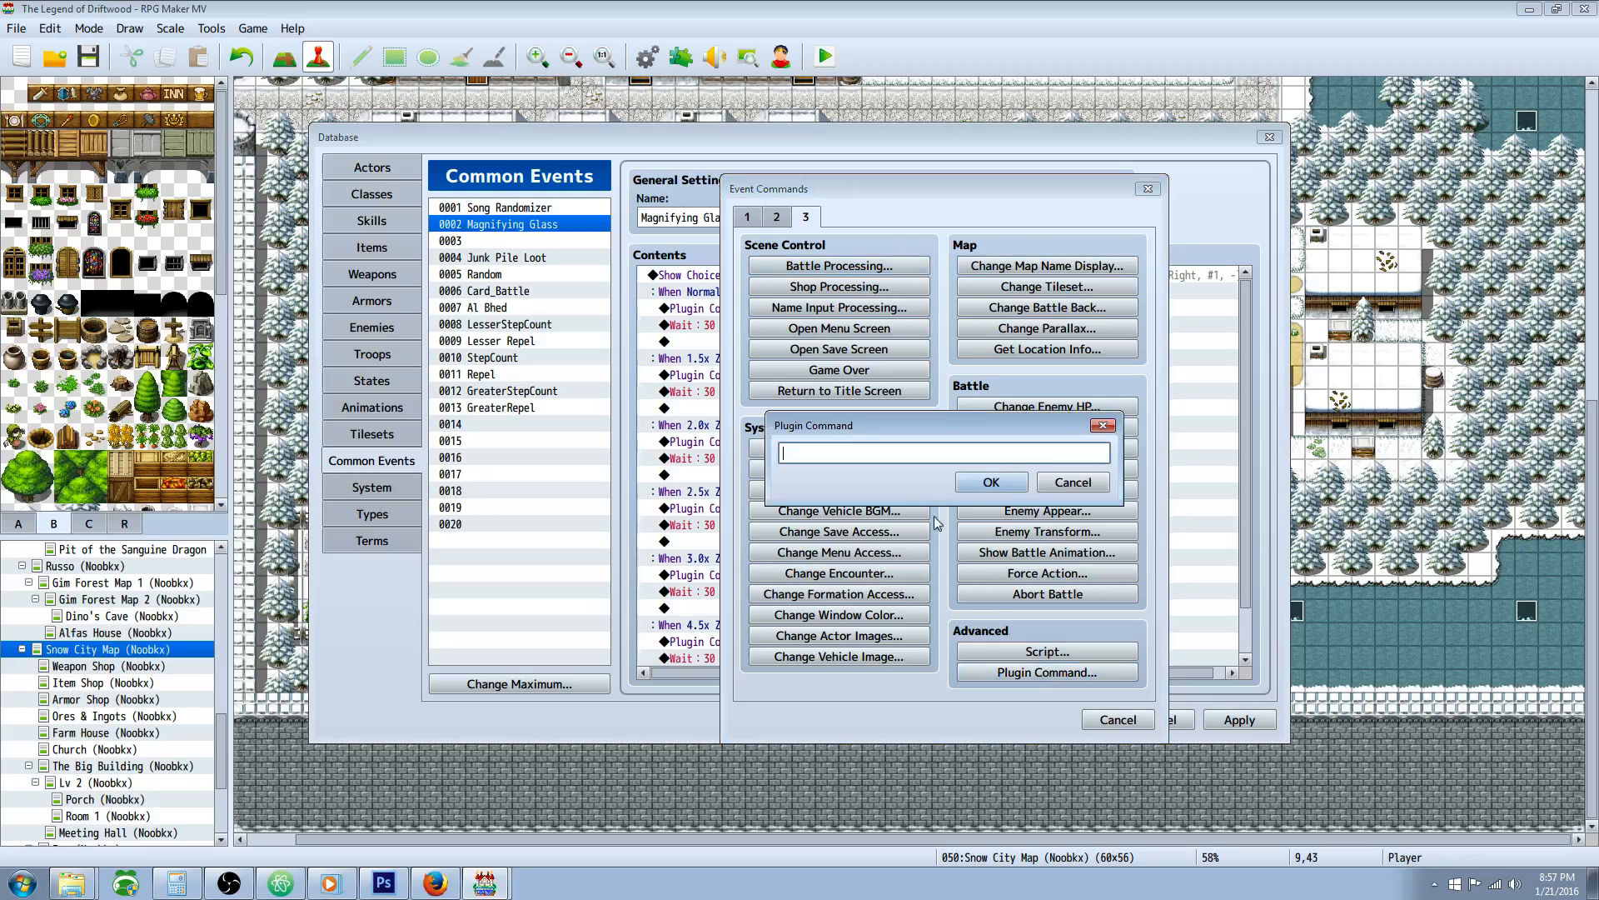
{"action": "left_click", "coordinate": [988, 481]}
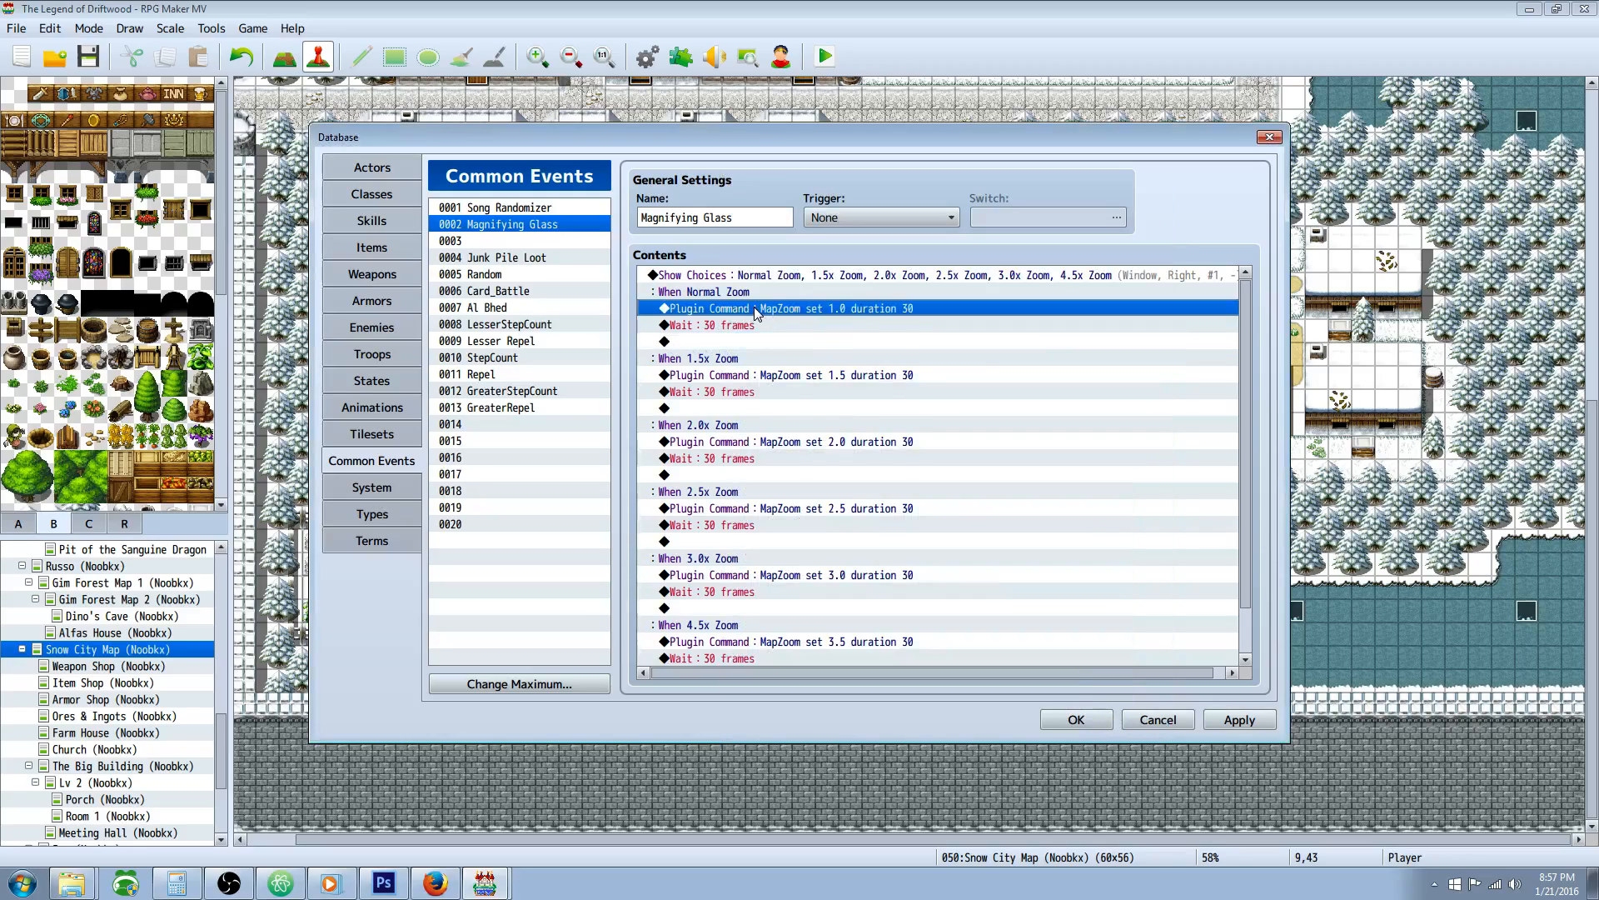
{"action": "double_click", "coordinate": [790, 309]}
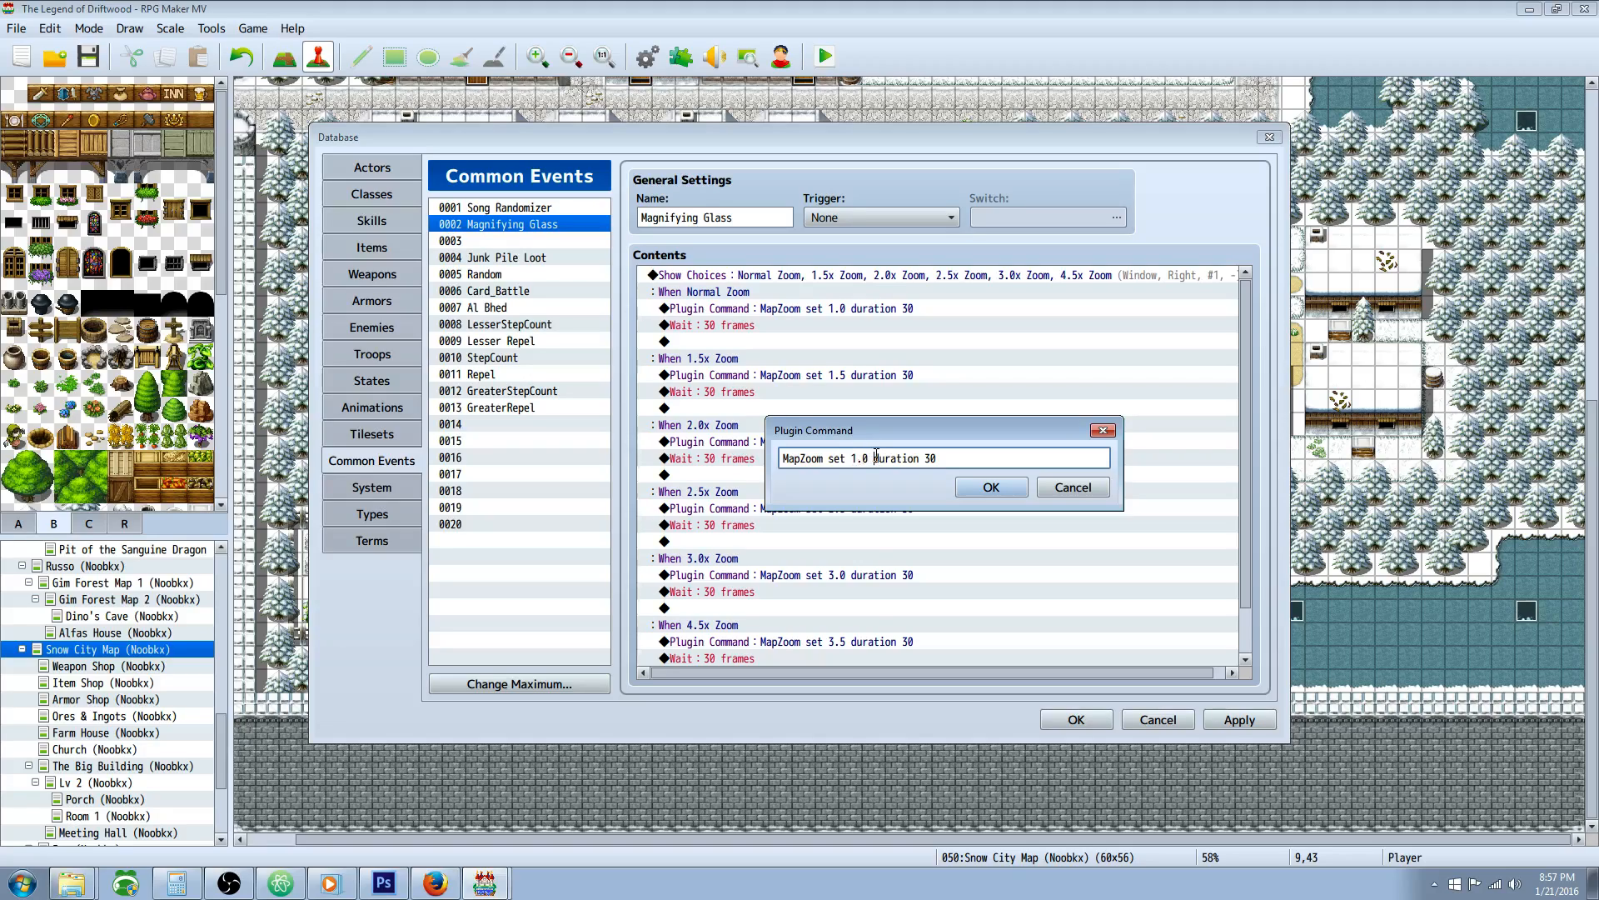
{"action": "double_click", "coordinate": [893, 458]}
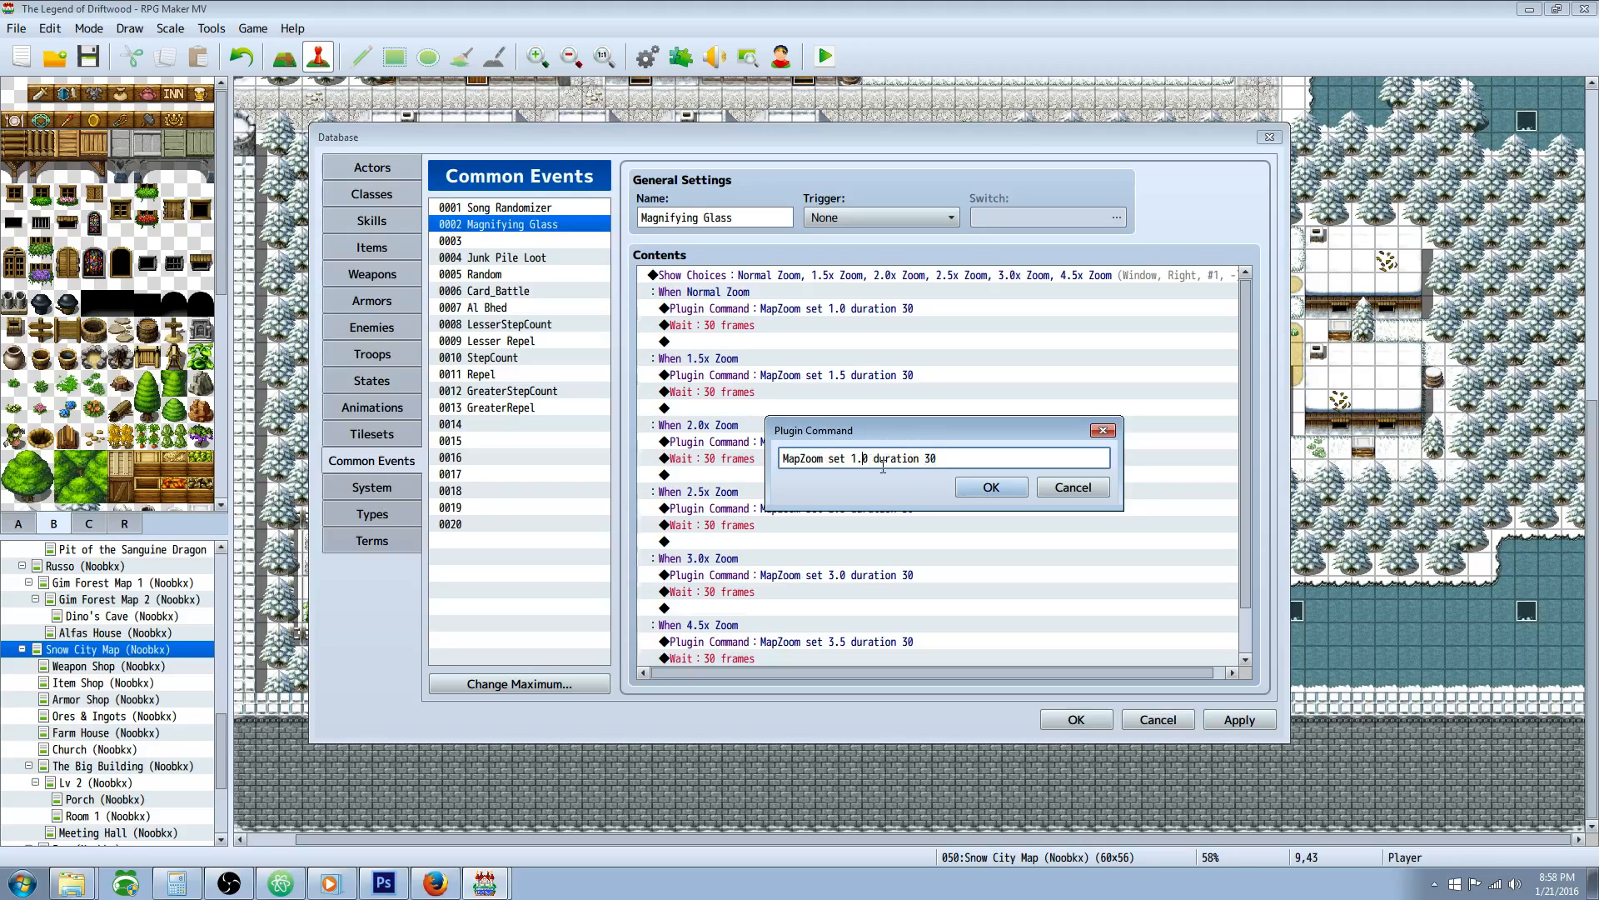
{"action": "left_click", "coordinate": [988, 486]}
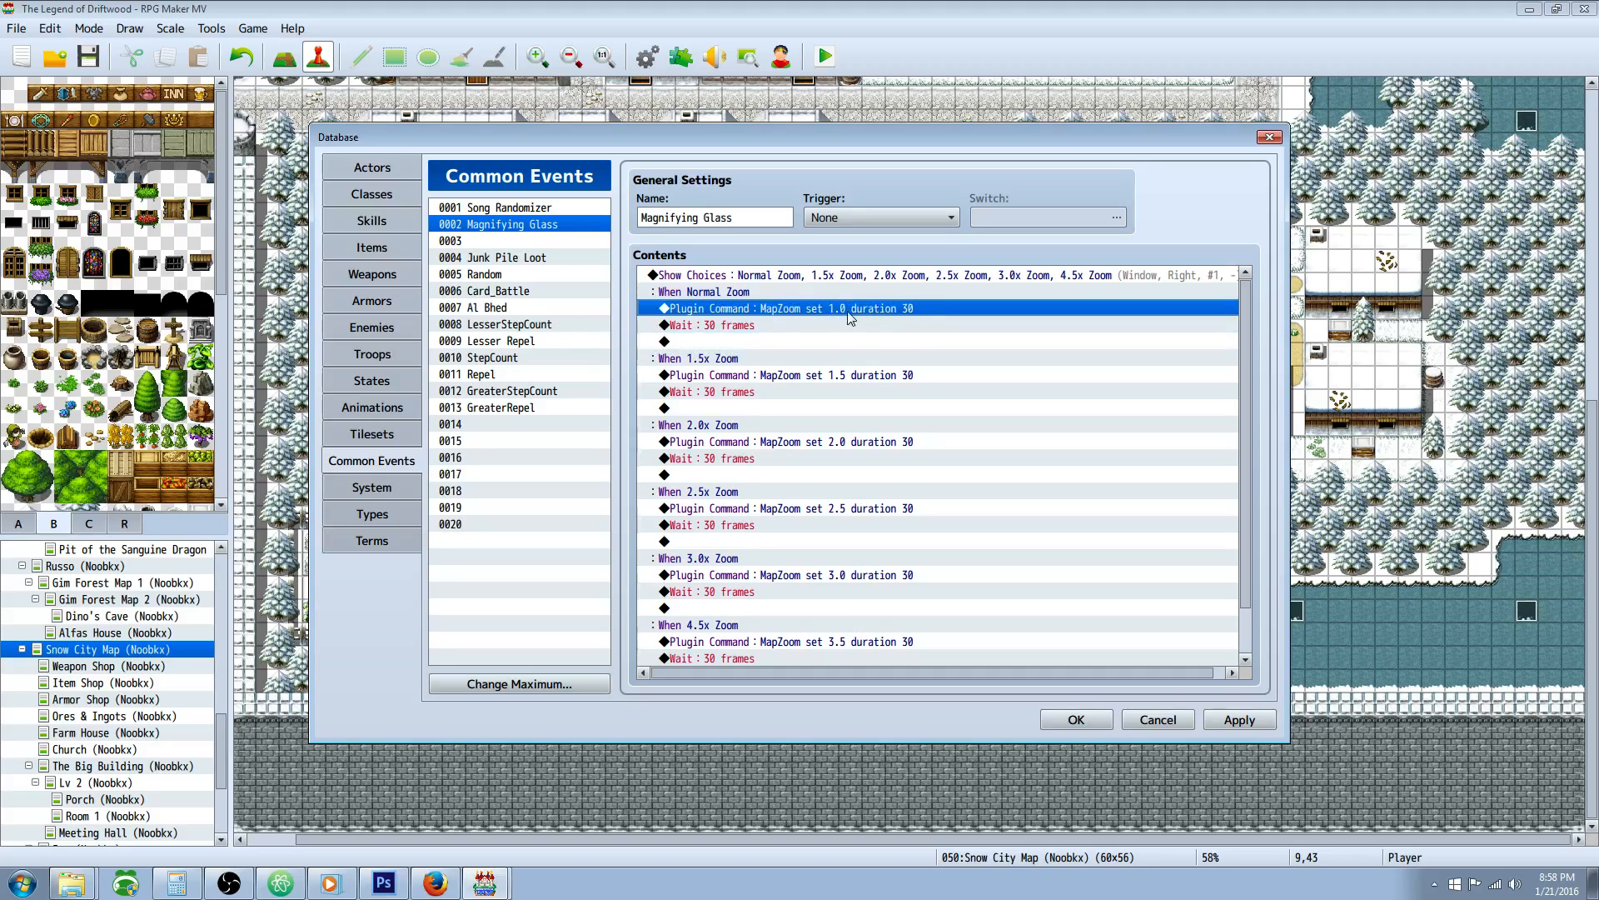
- Review the 1.5x and 2.0x zoom plugin commands with their 30-frame waits, then close the database
{"action": "left_click", "coordinate": [712, 325]}
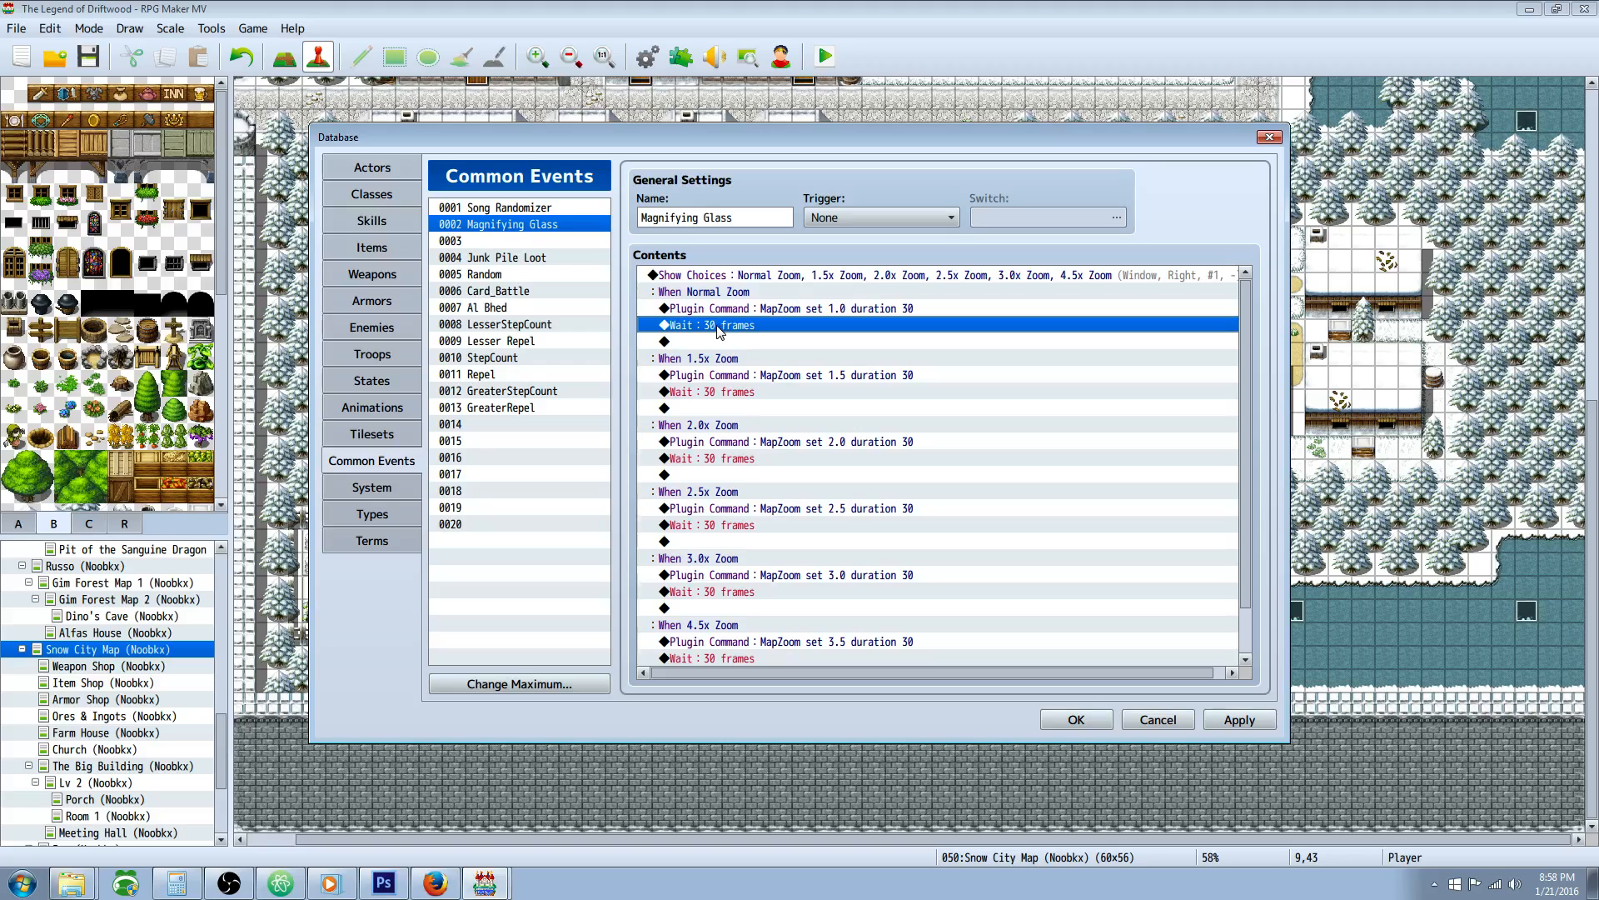
{"action": "left_click", "coordinate": [790, 375]}
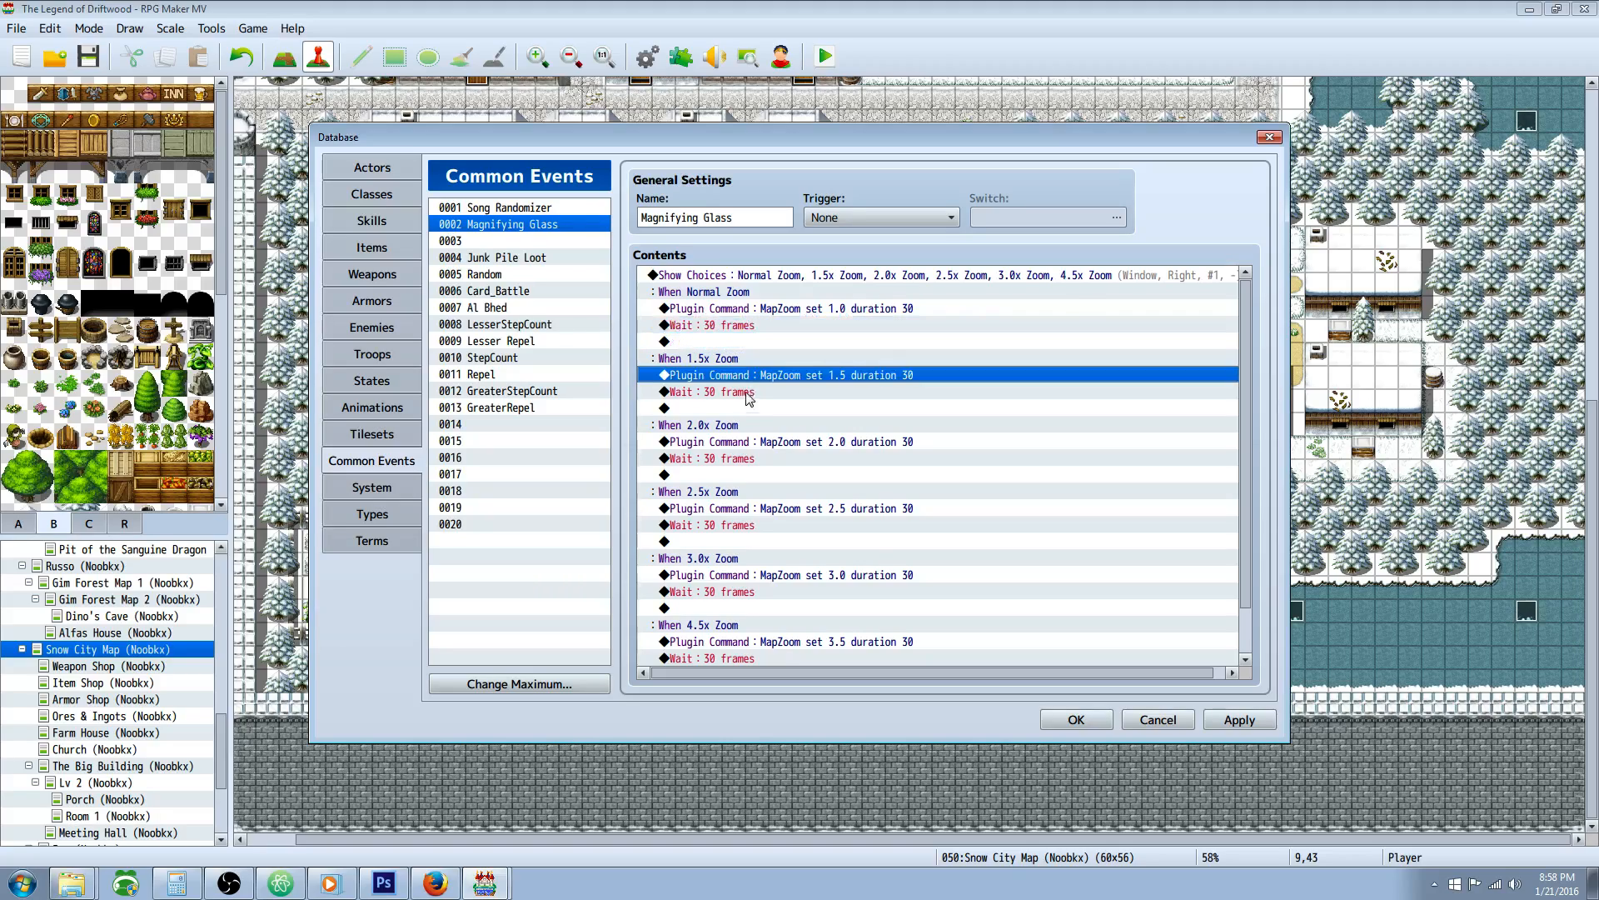
{"action": "left_click", "coordinate": [708, 392]}
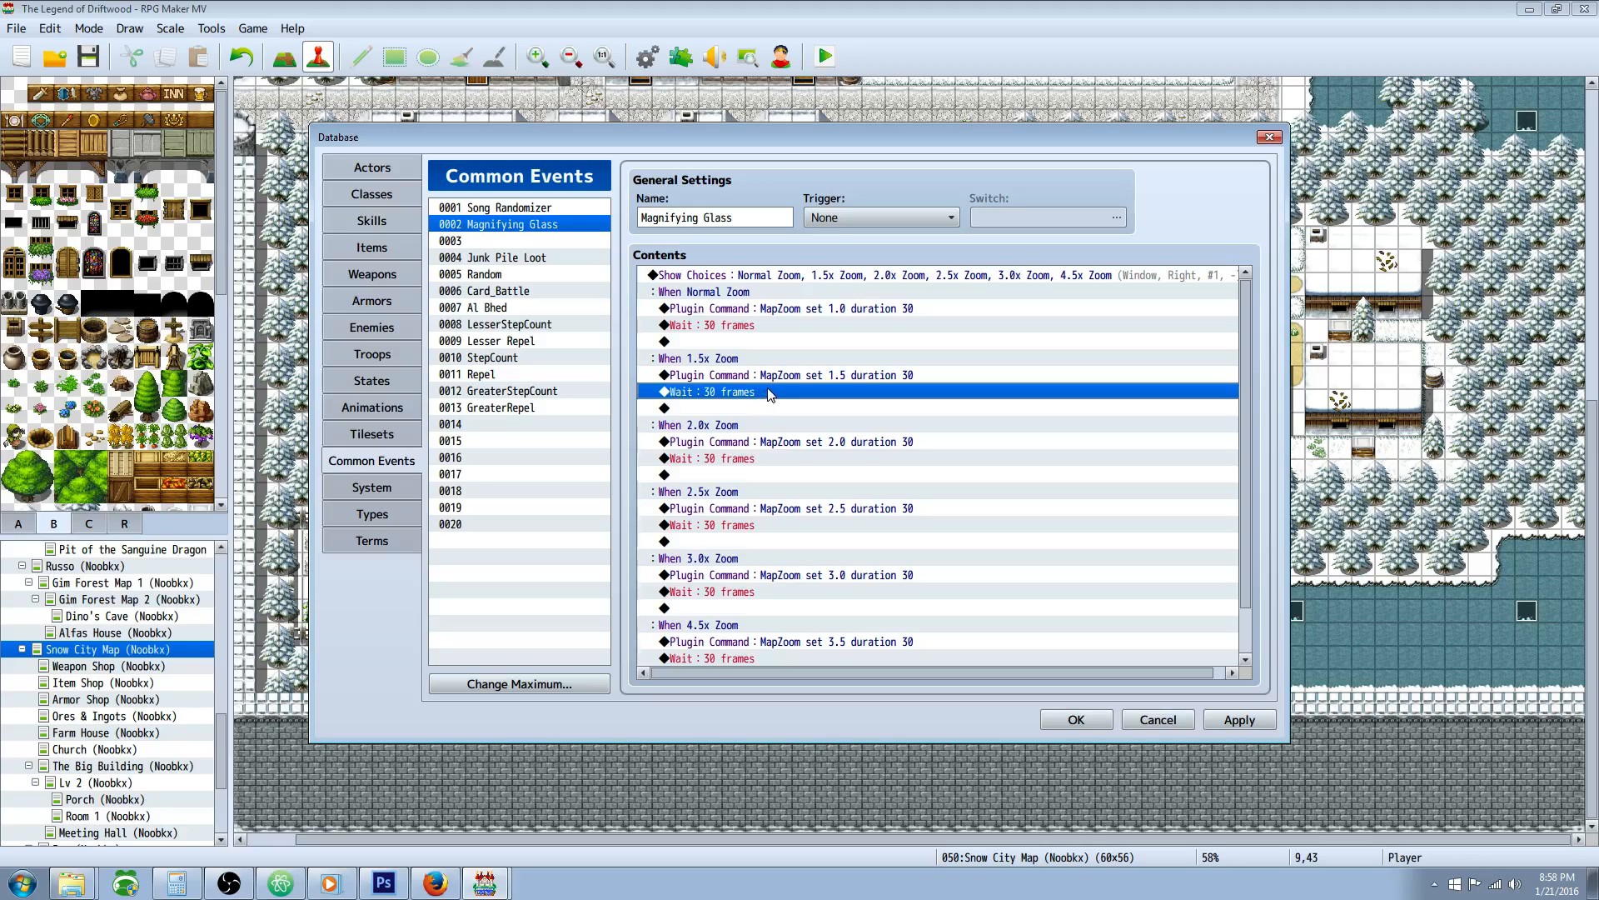
{"action": "mouse_move", "coordinate": [788, 398]}
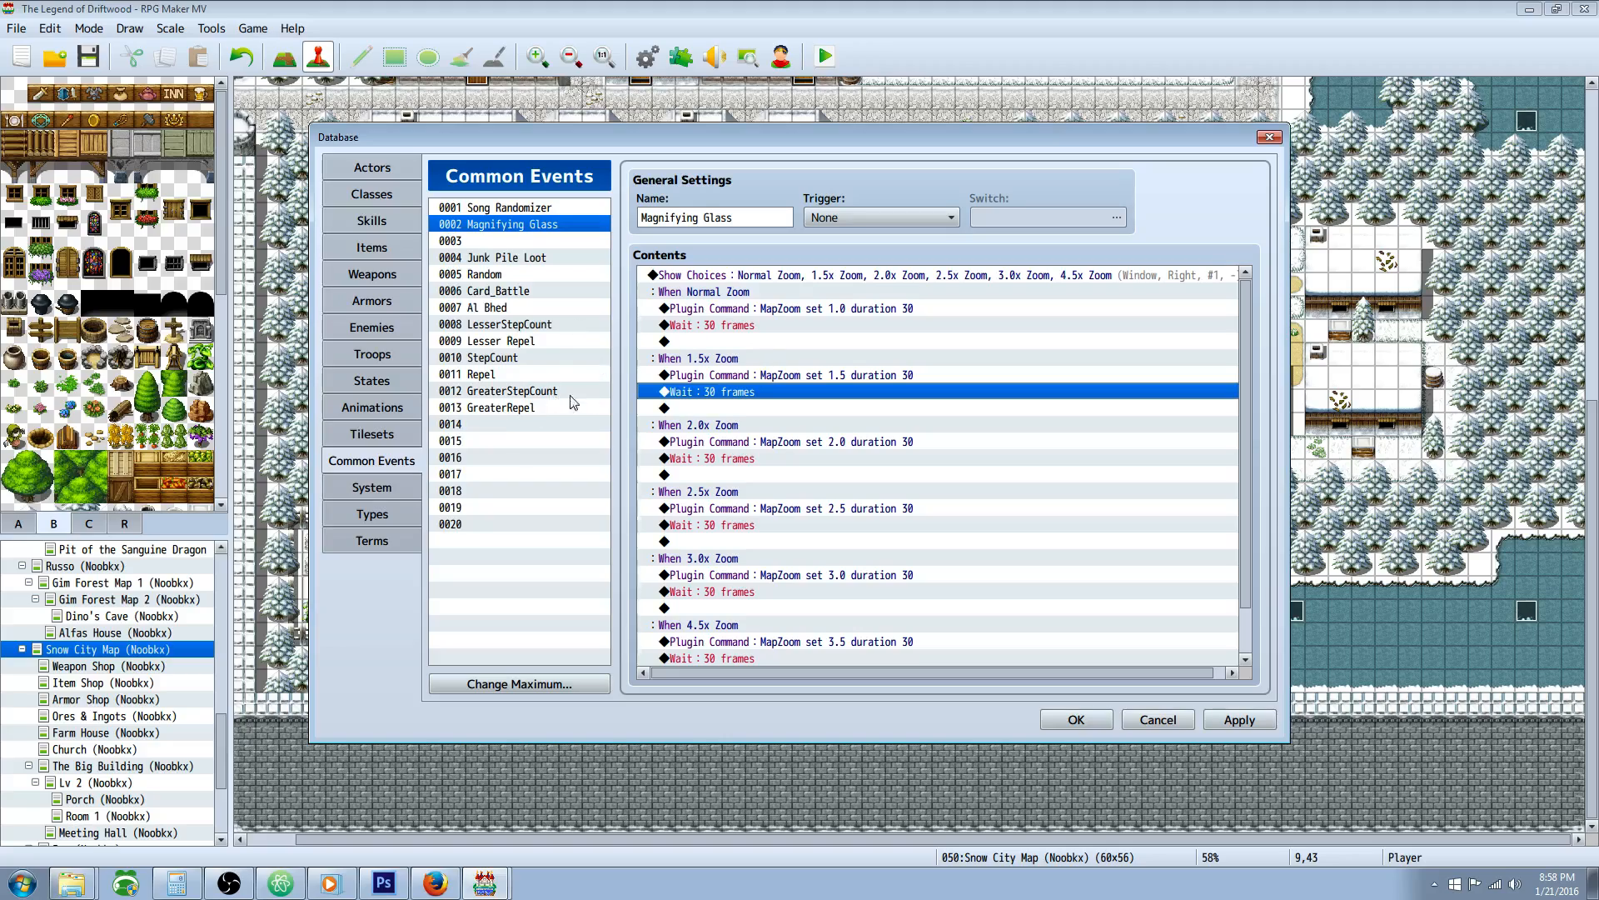
{"action": "left_click", "coordinate": [785, 440]}
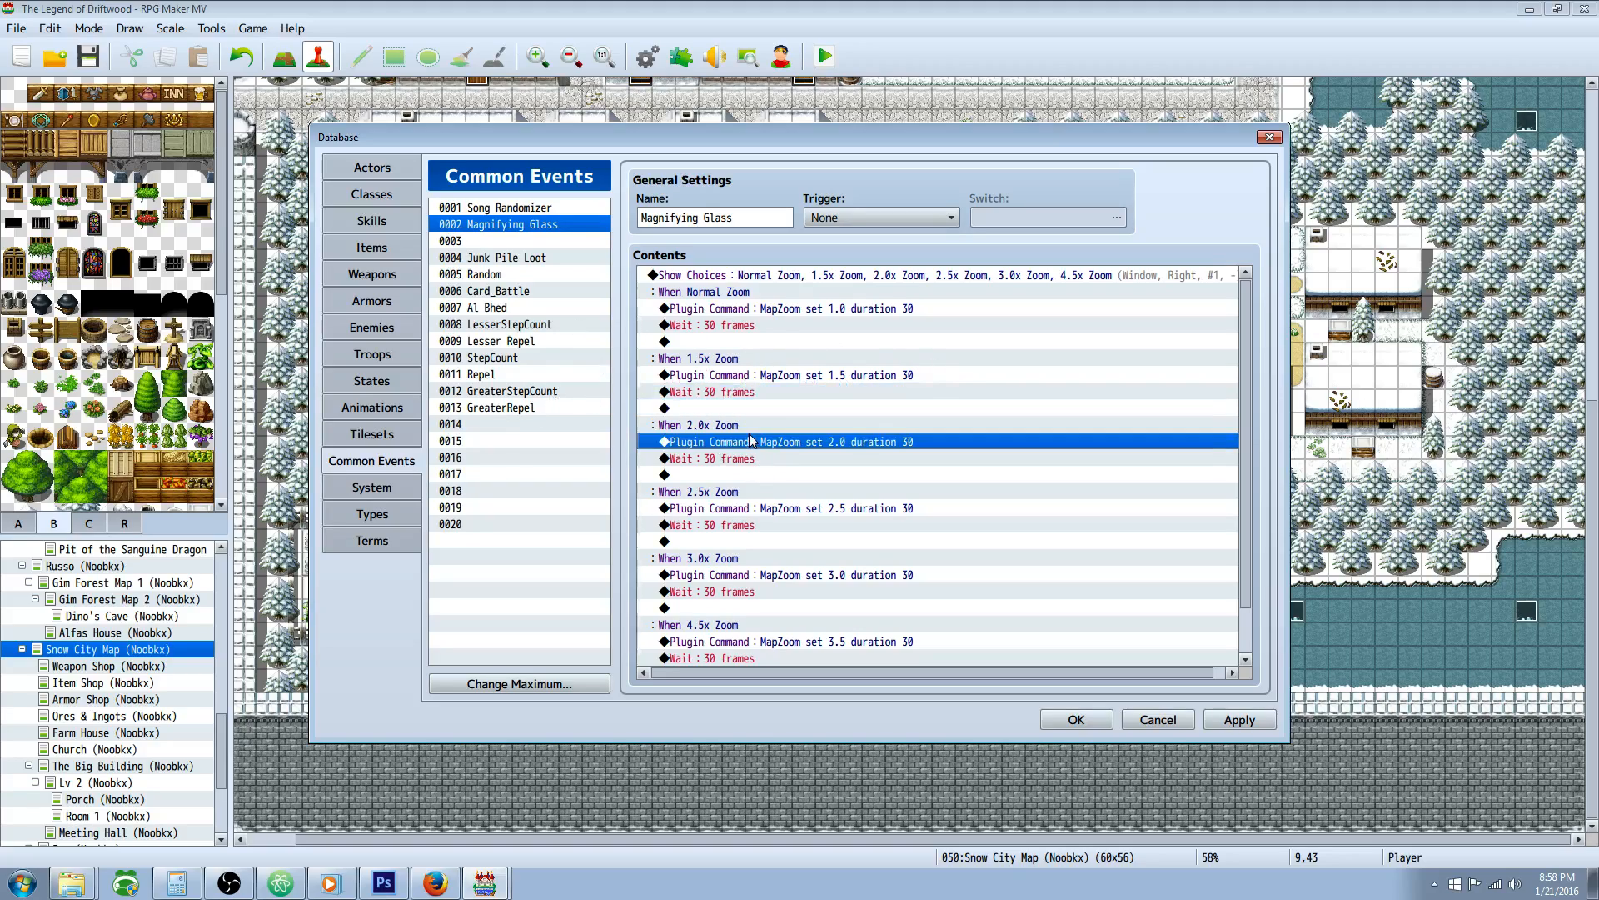
{"action": "scroll", "scroll_direction": "down", "scroll_amount": 3}
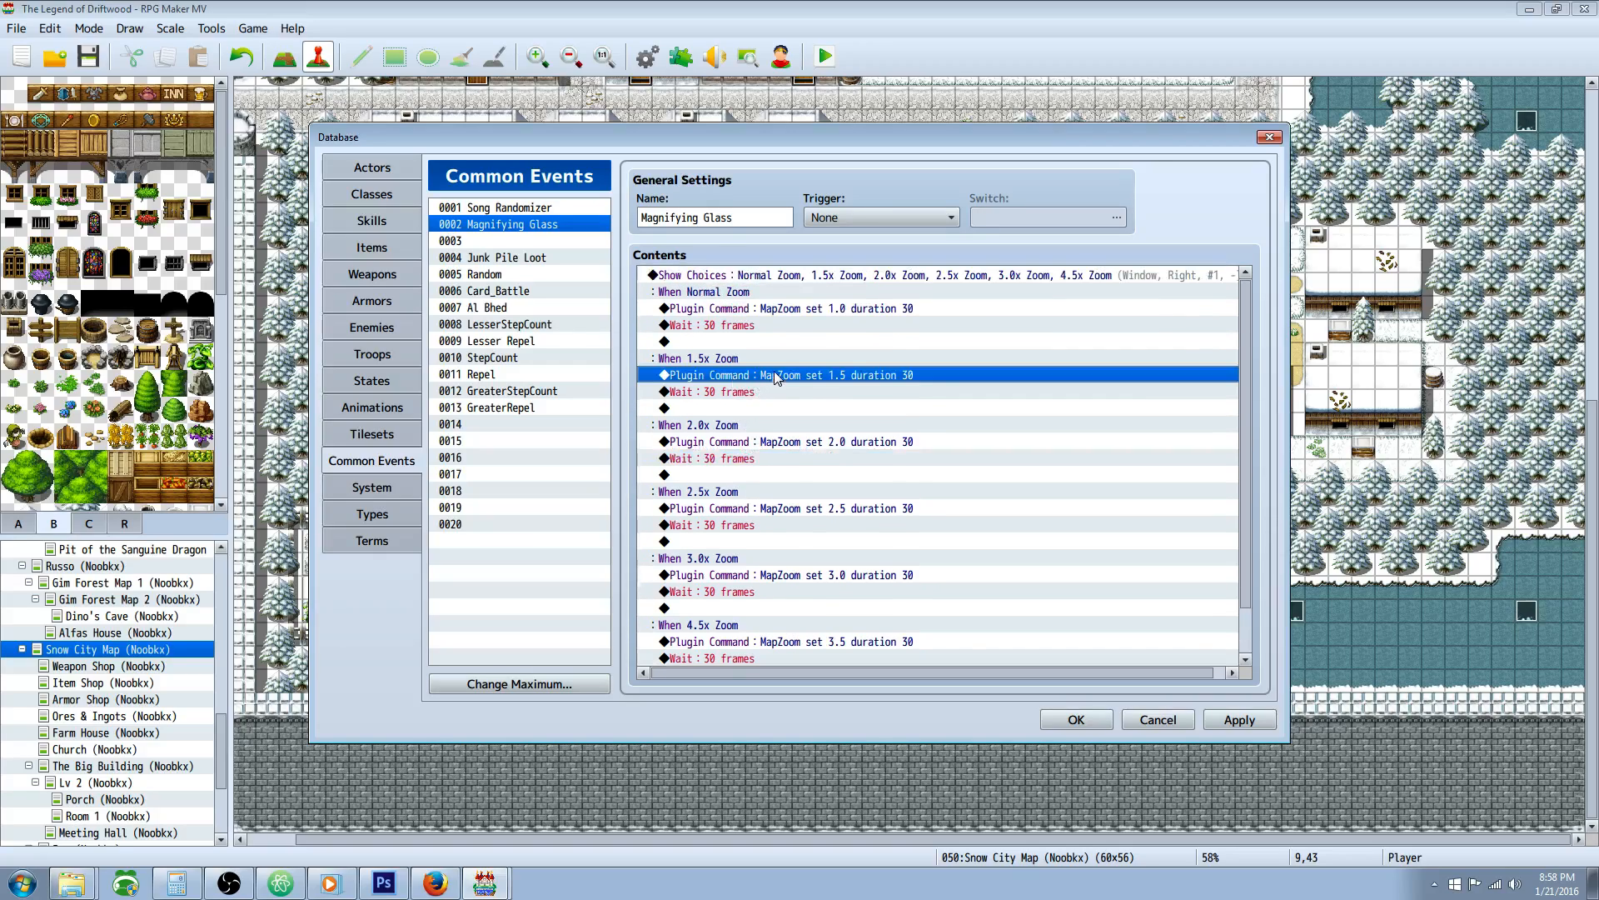
{"action": "double_click", "coordinate": [785, 375]}
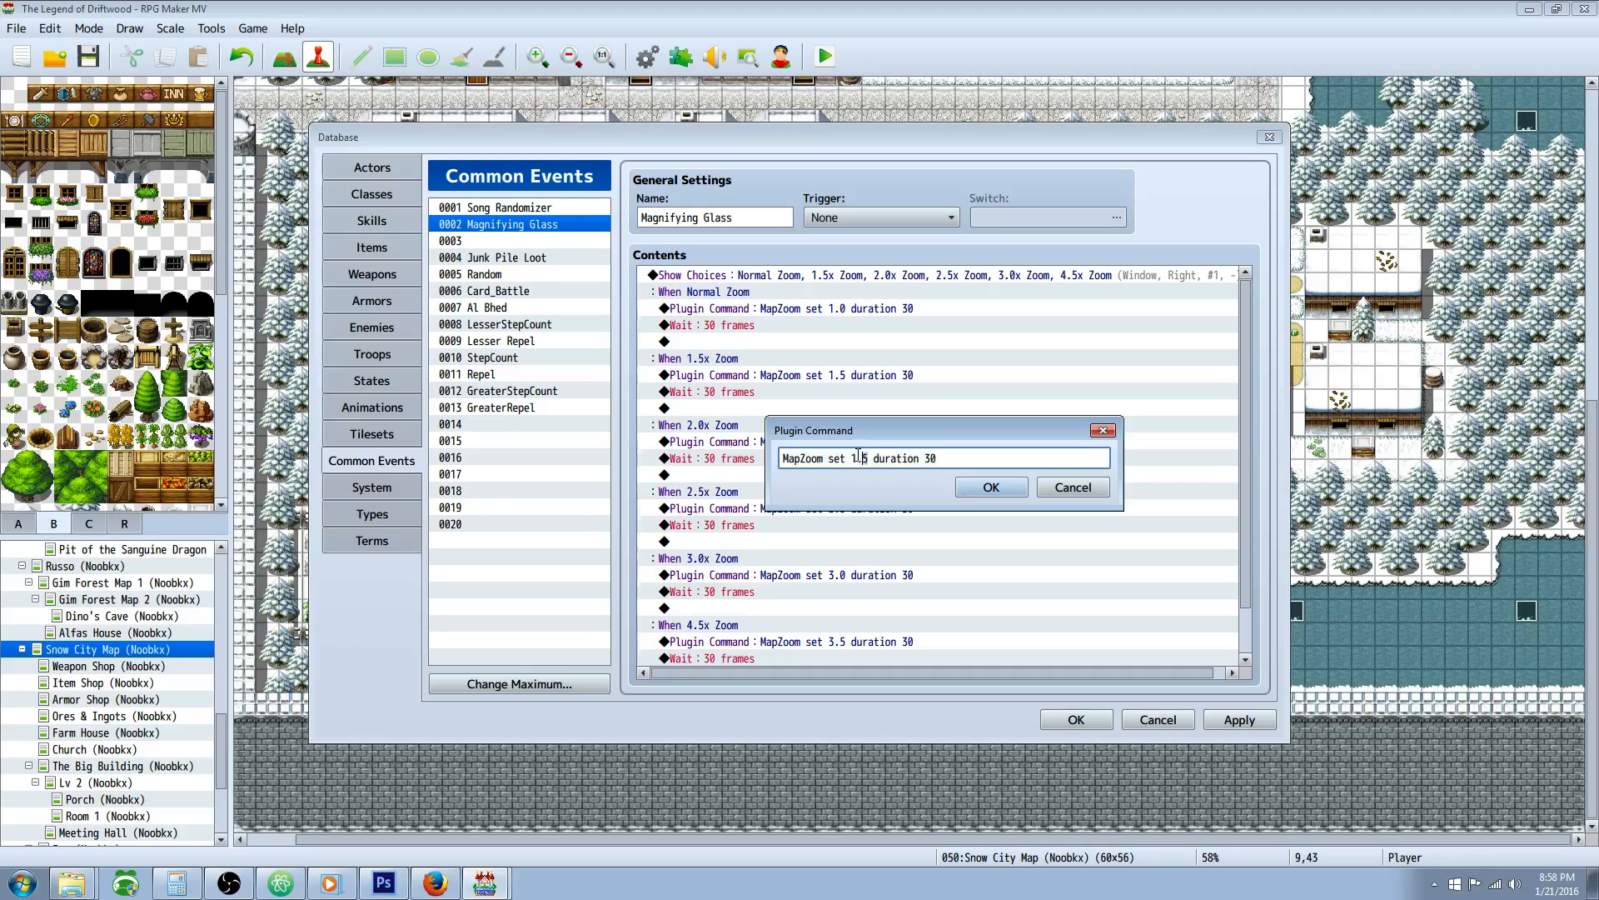
{"action": "left_click", "coordinate": [988, 487]}
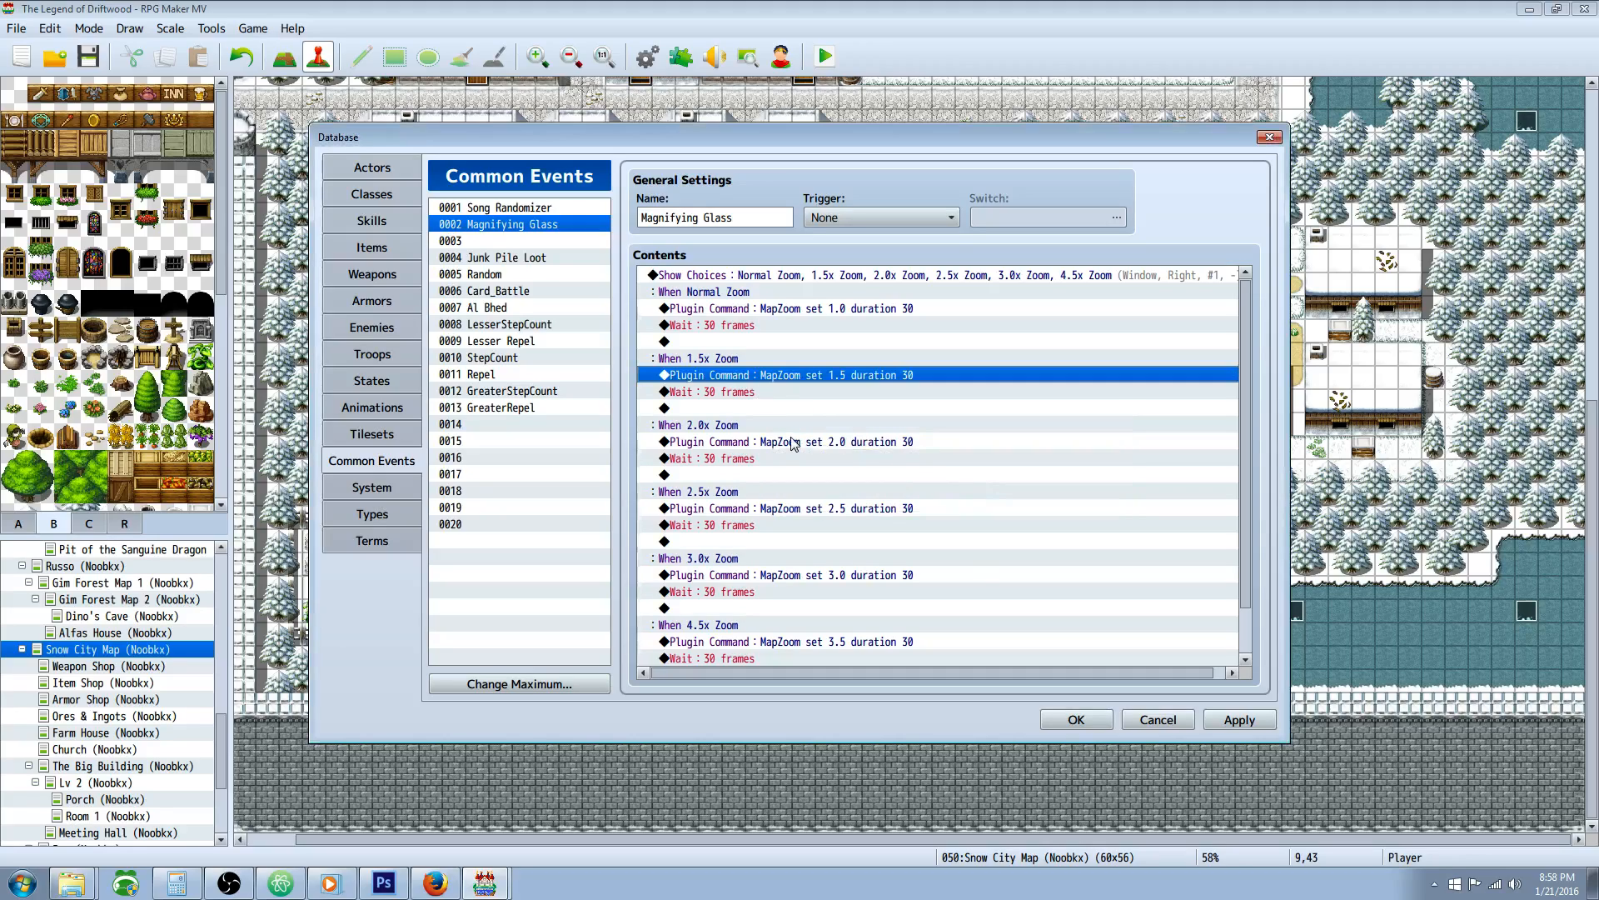
{"action": "left_click", "coordinate": [785, 508]}
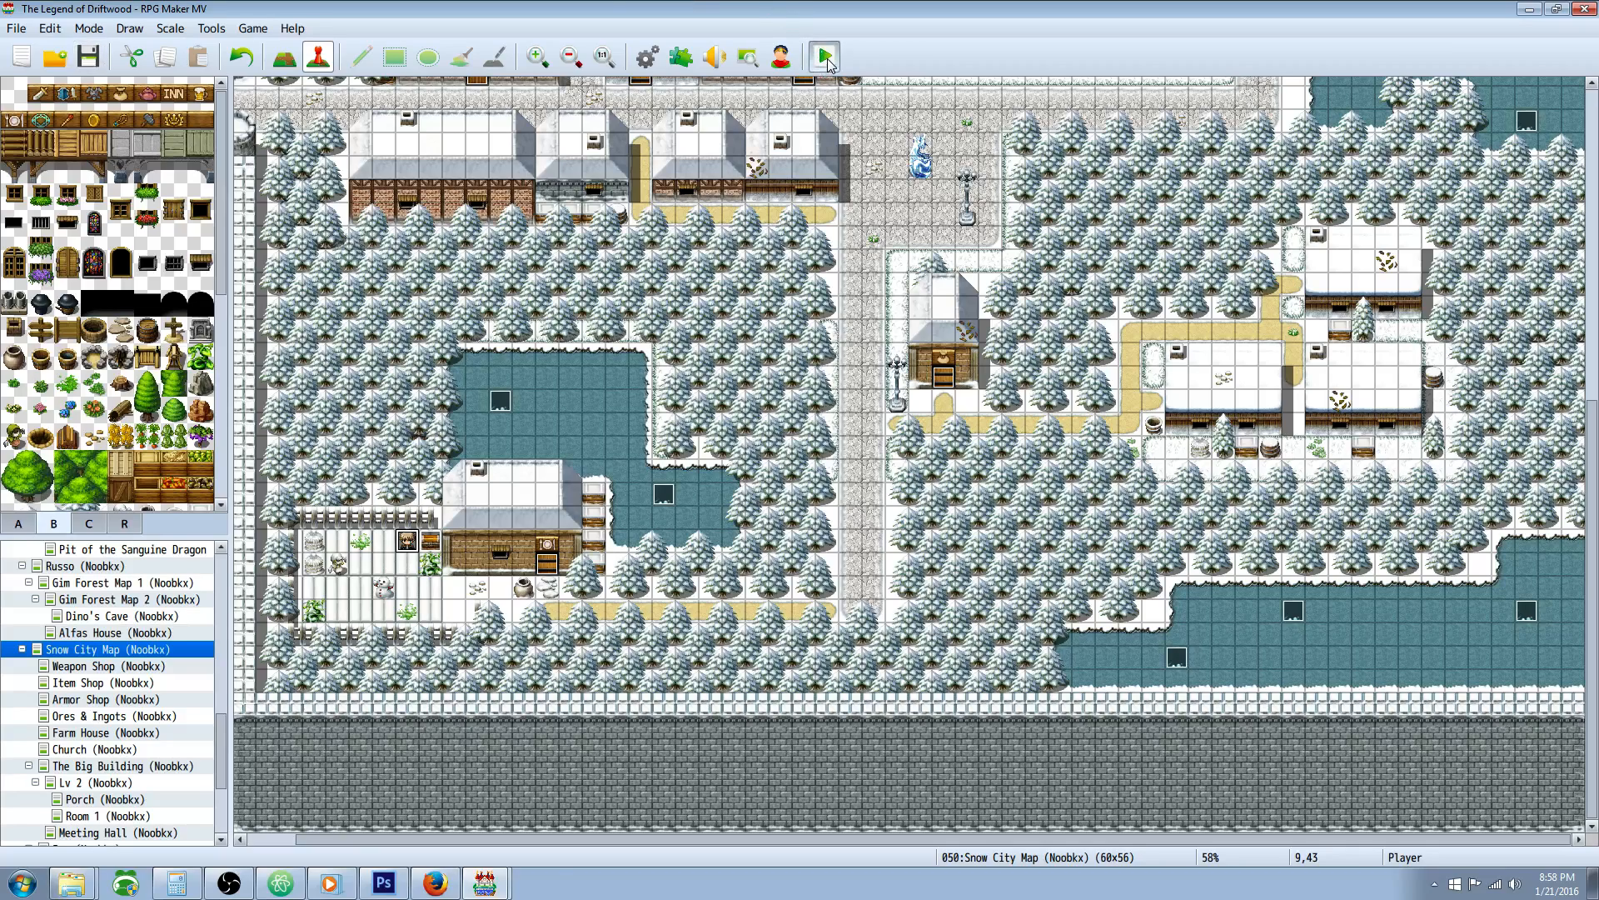
- Playtest the game, pick a zoom level, then use the Magnifying Glass item from the menu to zoom again
{"action": "left_click", "coordinate": [821, 57]}
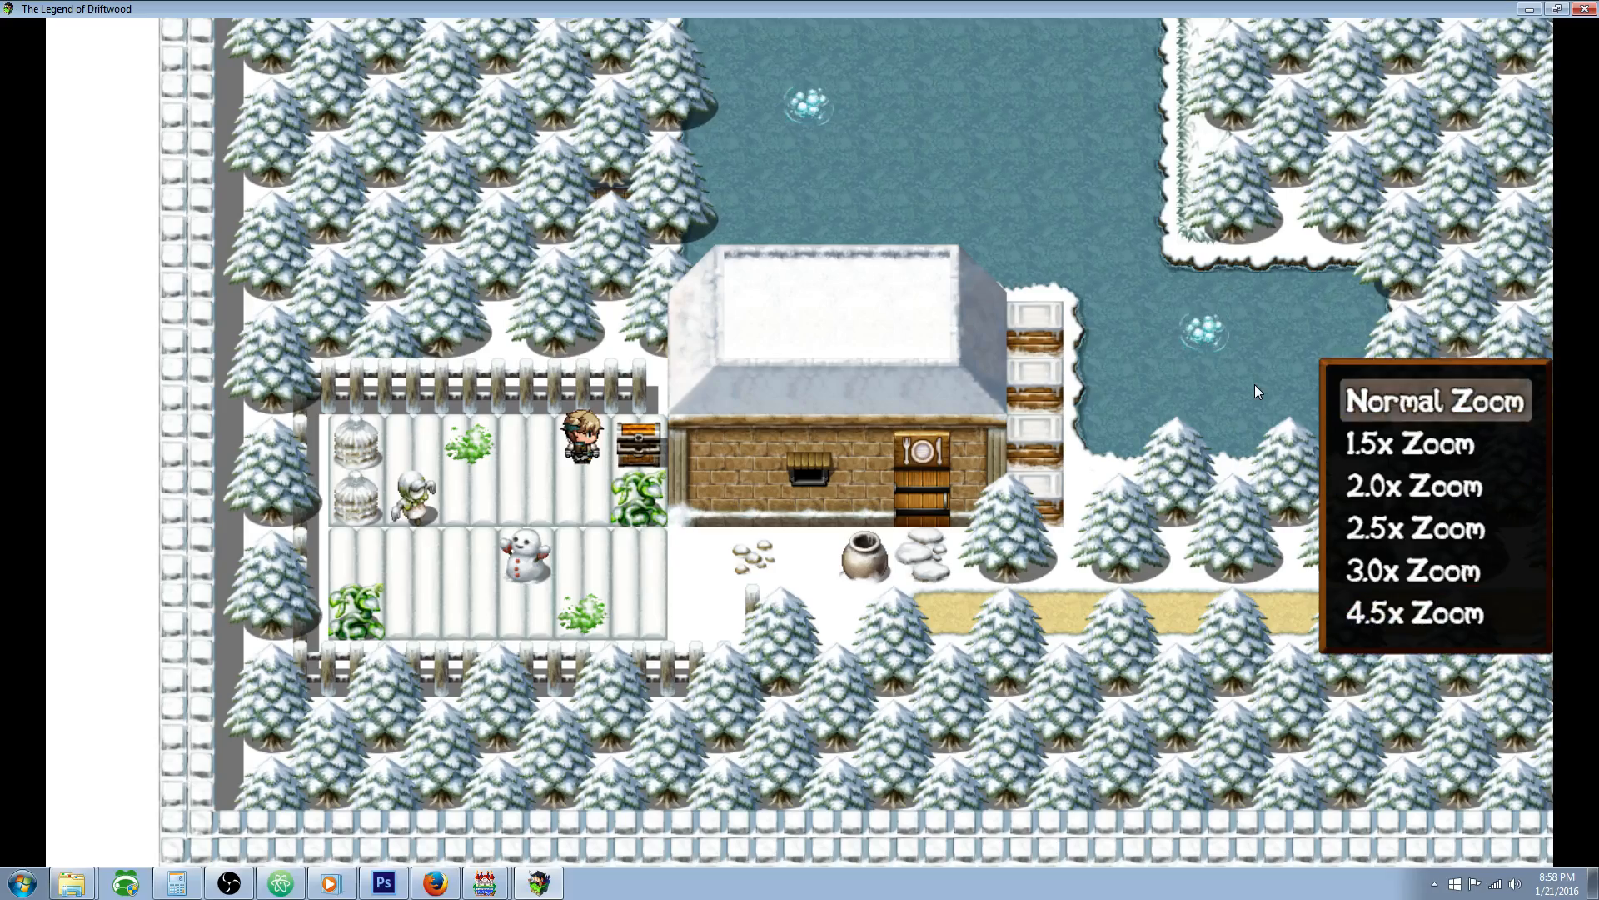
{"action": "left_click", "coordinate": [1407, 444]}
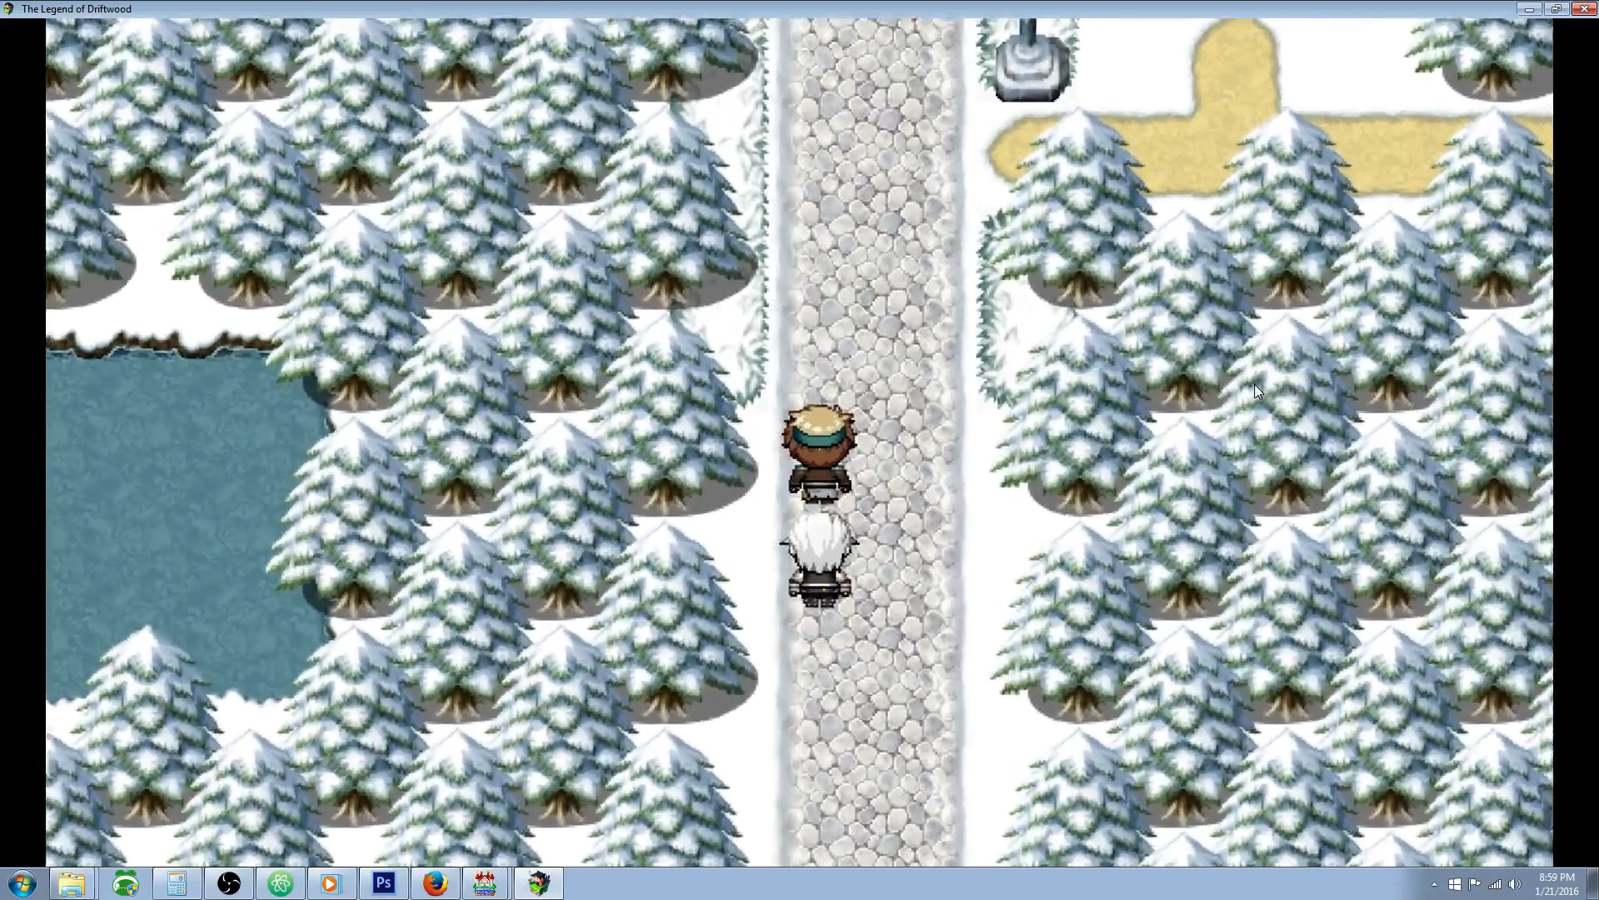
{"action": "key", "text": "Up"}
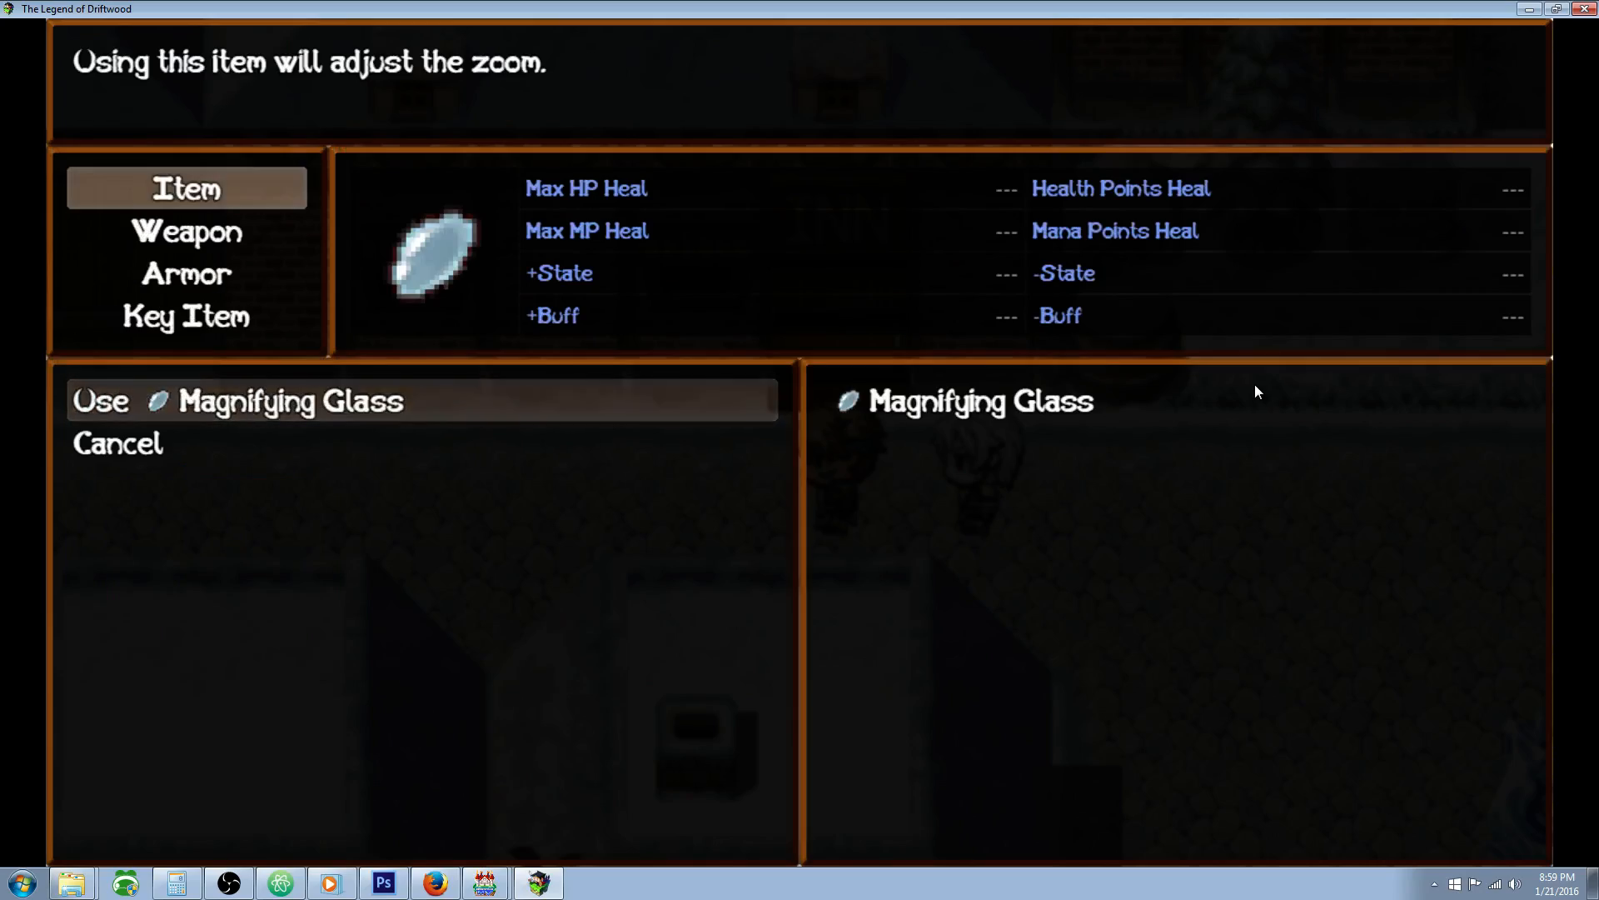
{"action": "left_click", "coordinate": [98, 400]}
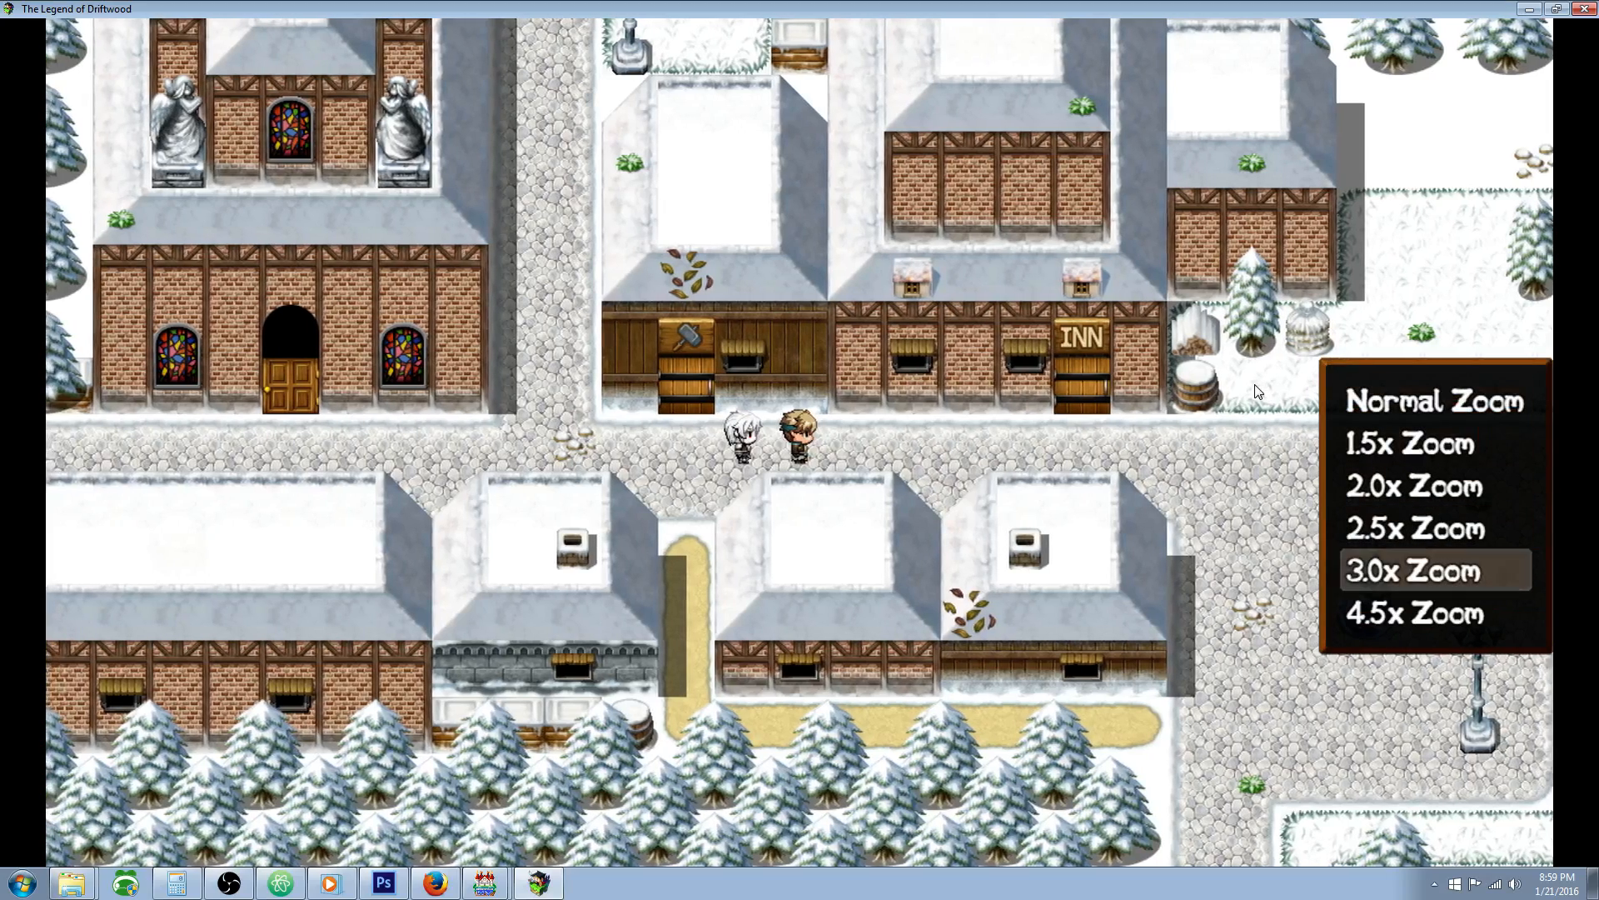
{"action": "mouse_move", "coordinate": [1416, 615]}
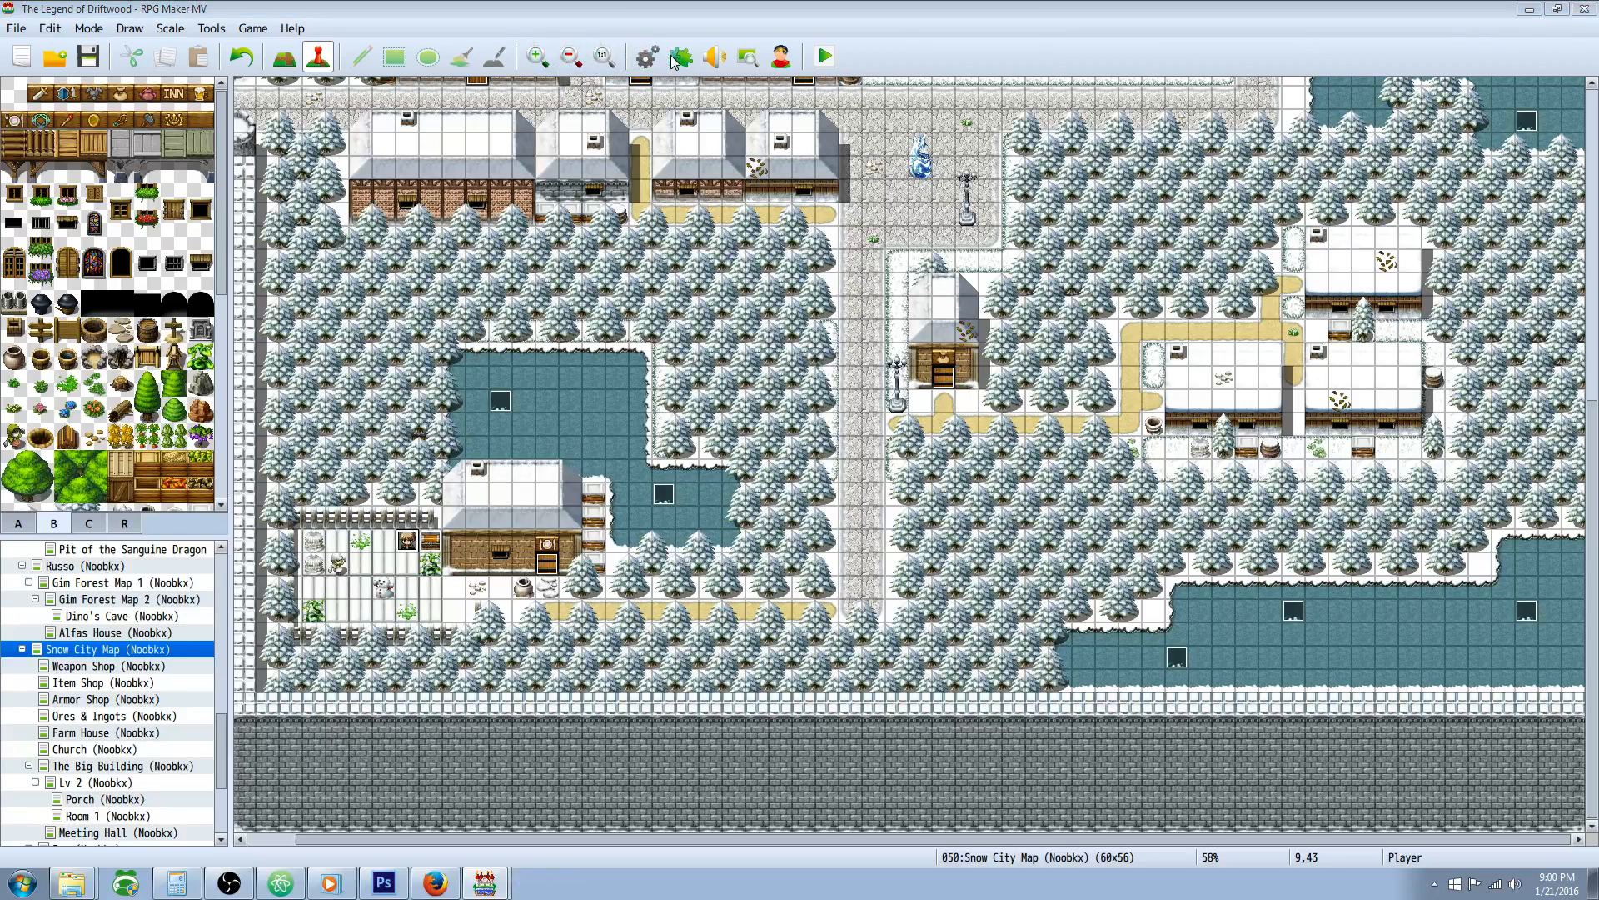
- Check the Magnifying Glass item's Effects for the Common Event: Magnifying Glass entry
{"action": "left_click", "coordinate": [643, 56]}
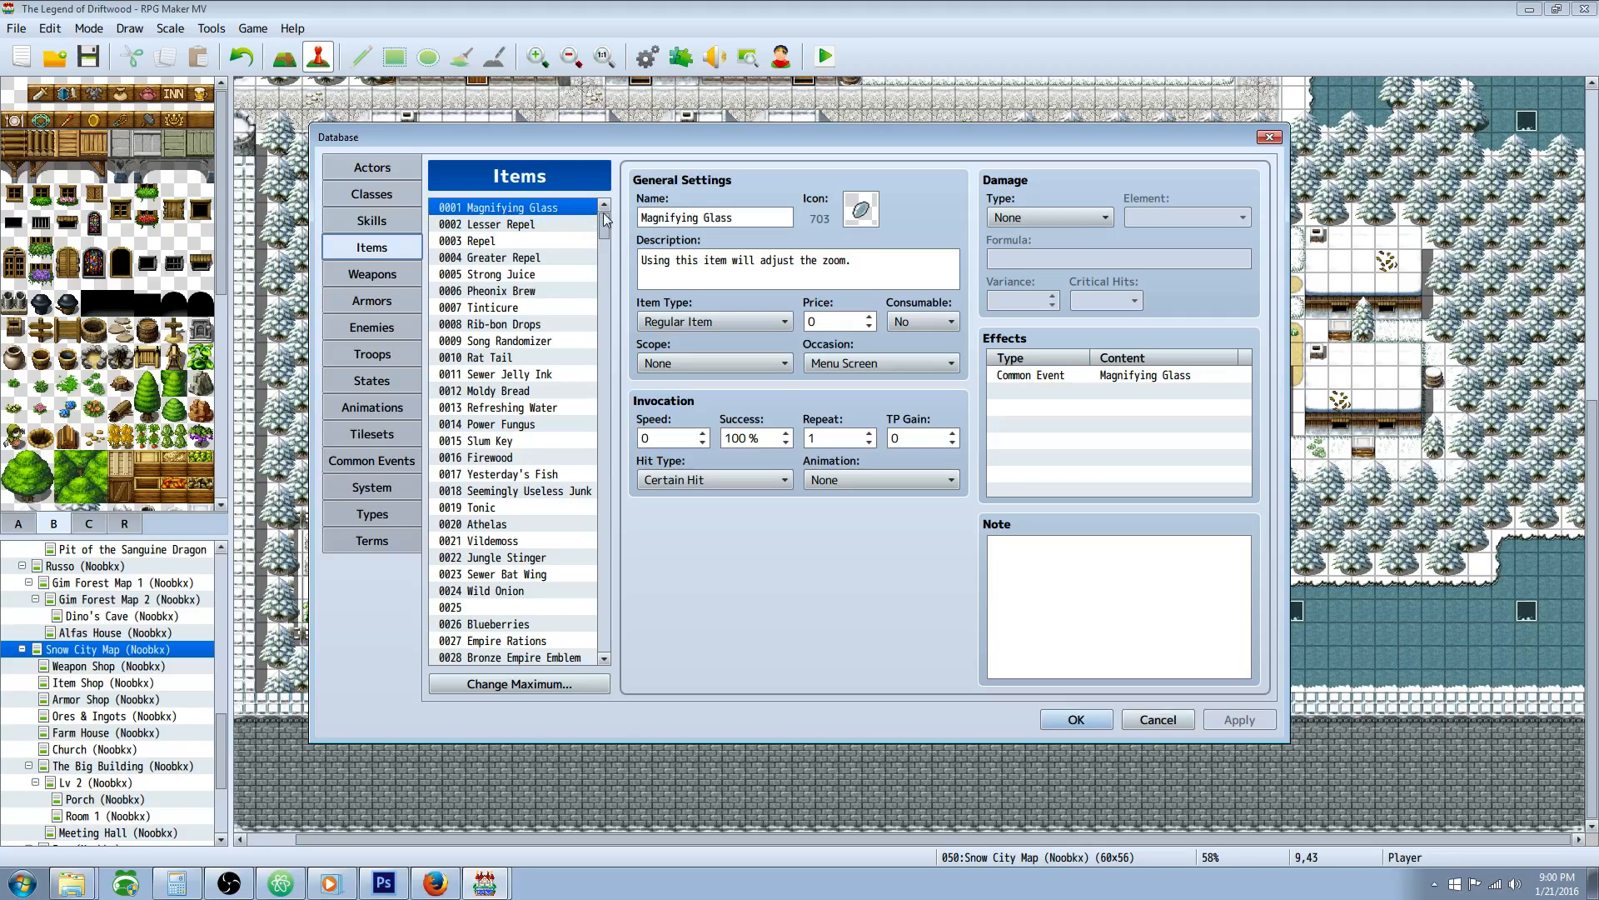
{"action": "left_click", "coordinate": [715, 216]}
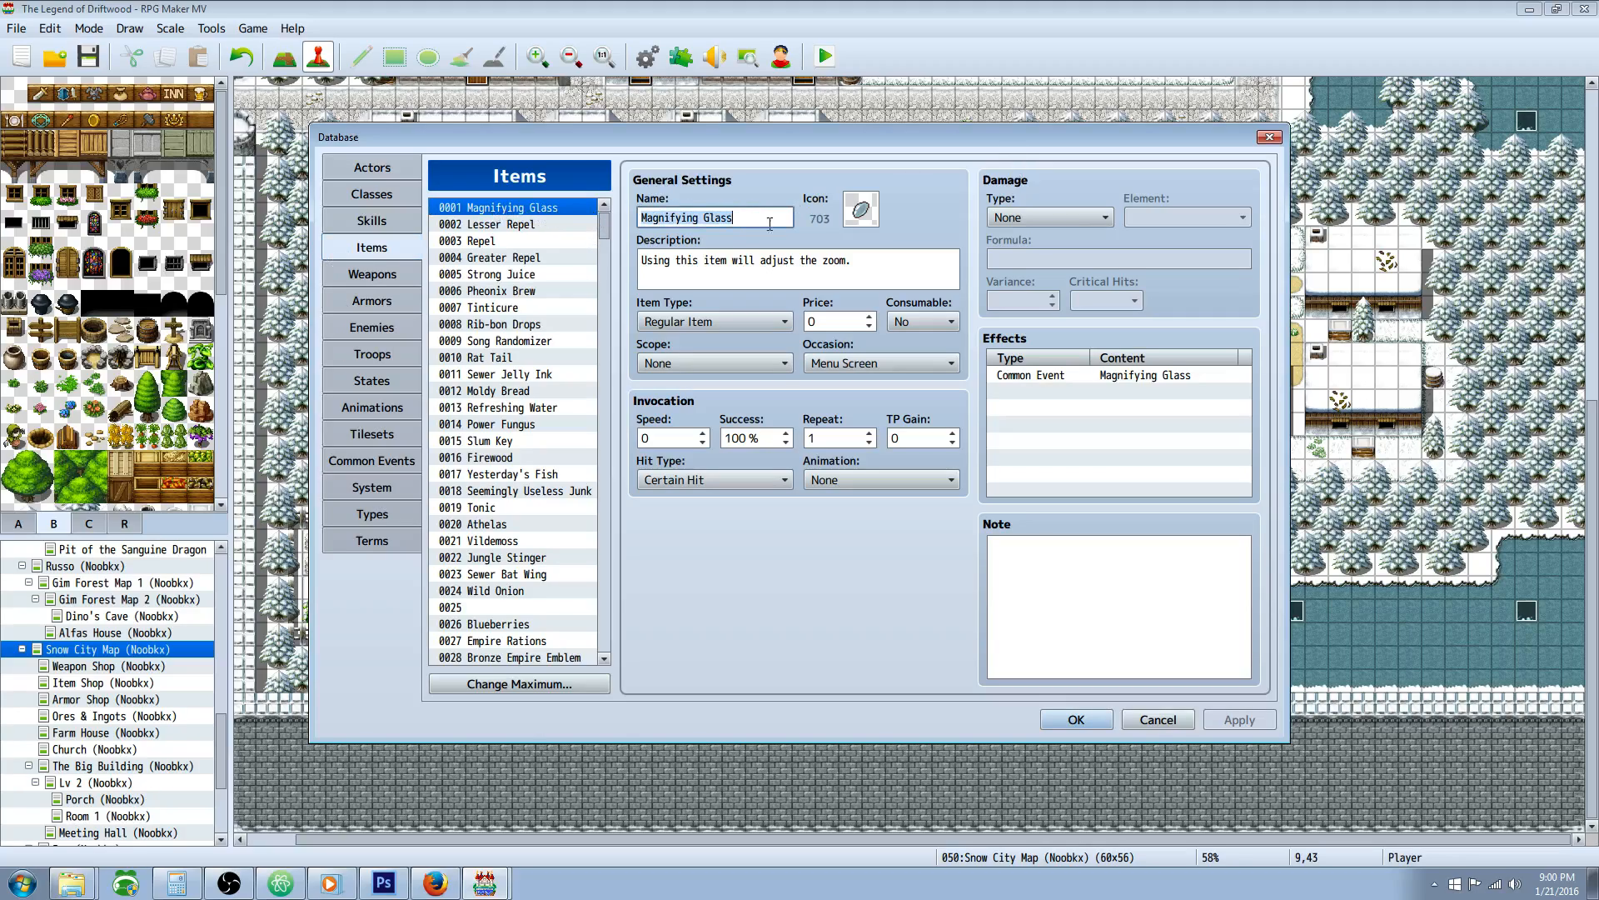
{"action": "mouse_move", "coordinate": [784, 240]}
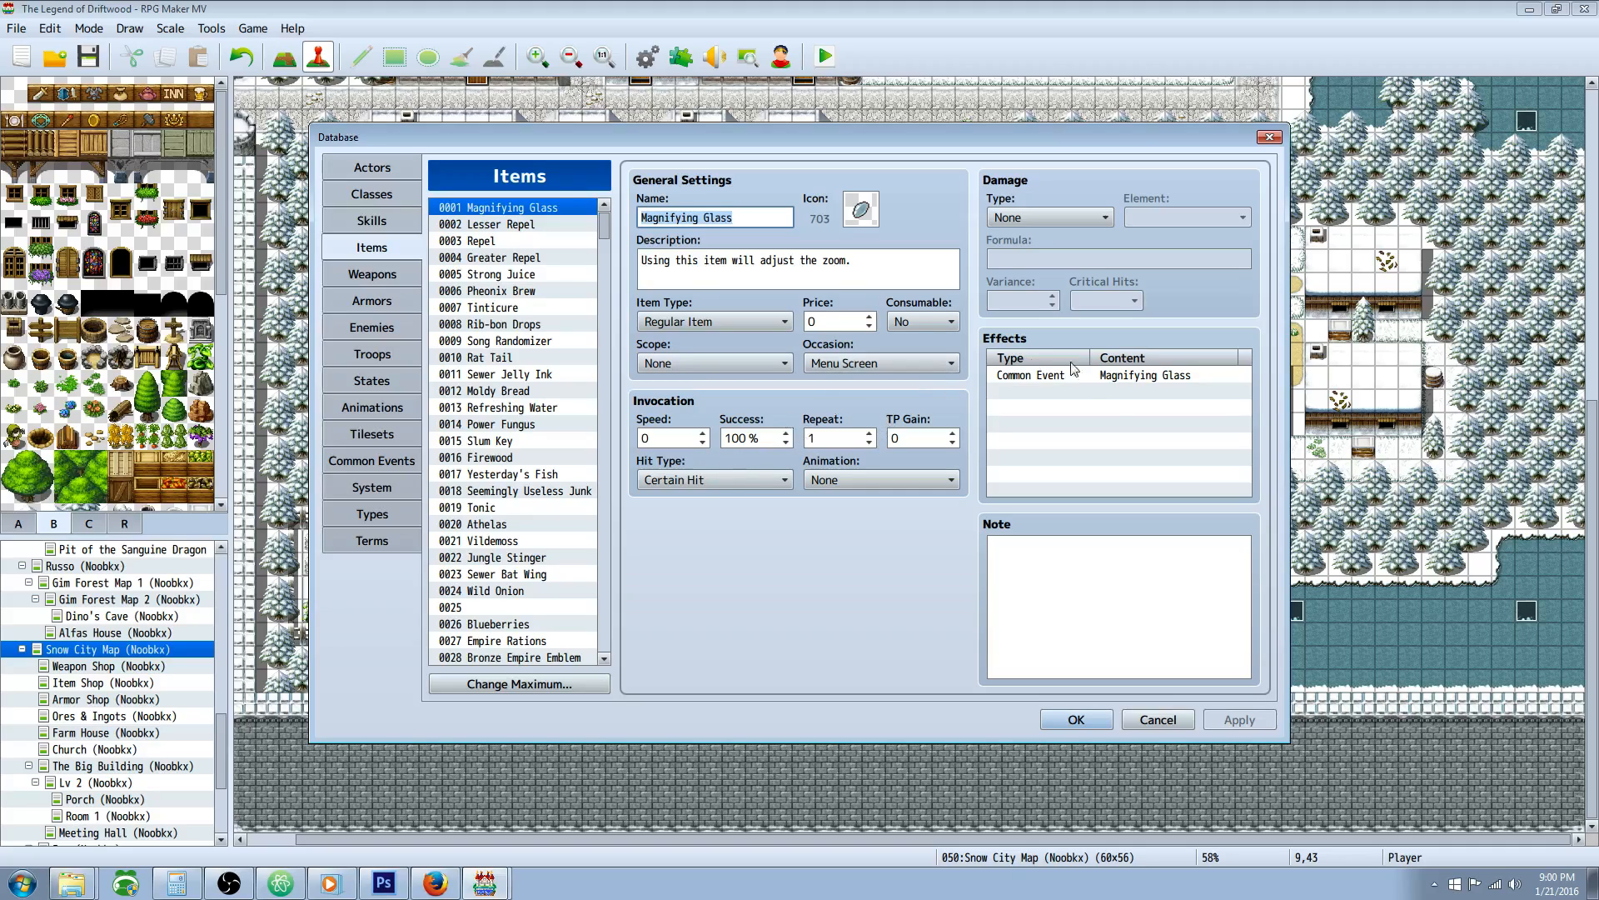
{"action": "left_click", "coordinate": [1116, 391]}
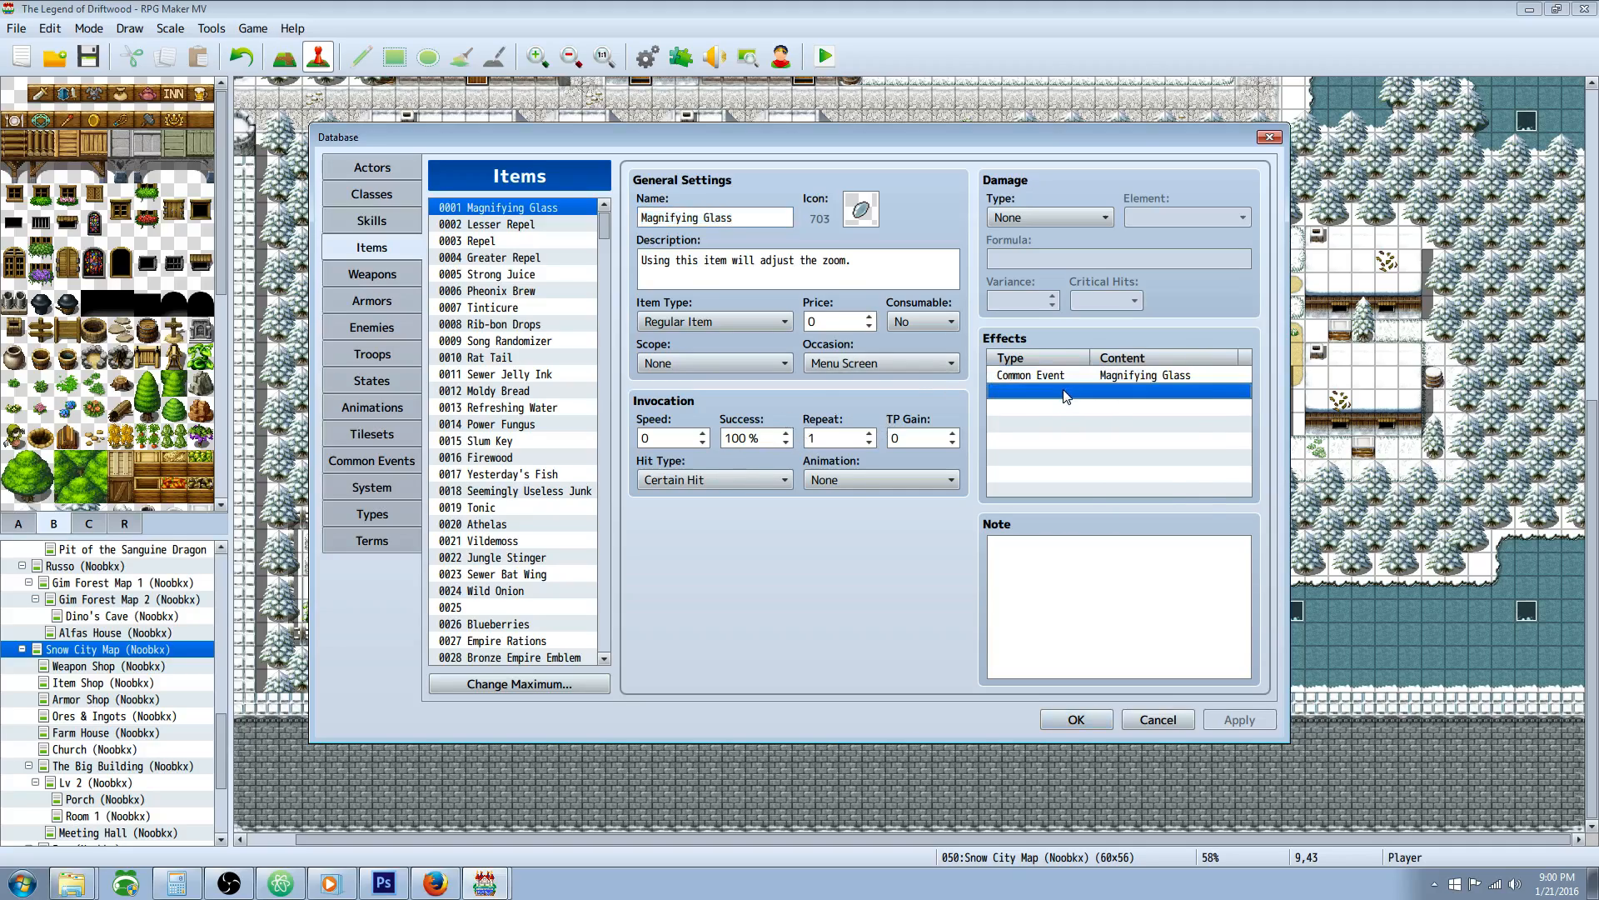
{"action": "double_click", "coordinate": [1116, 396]}
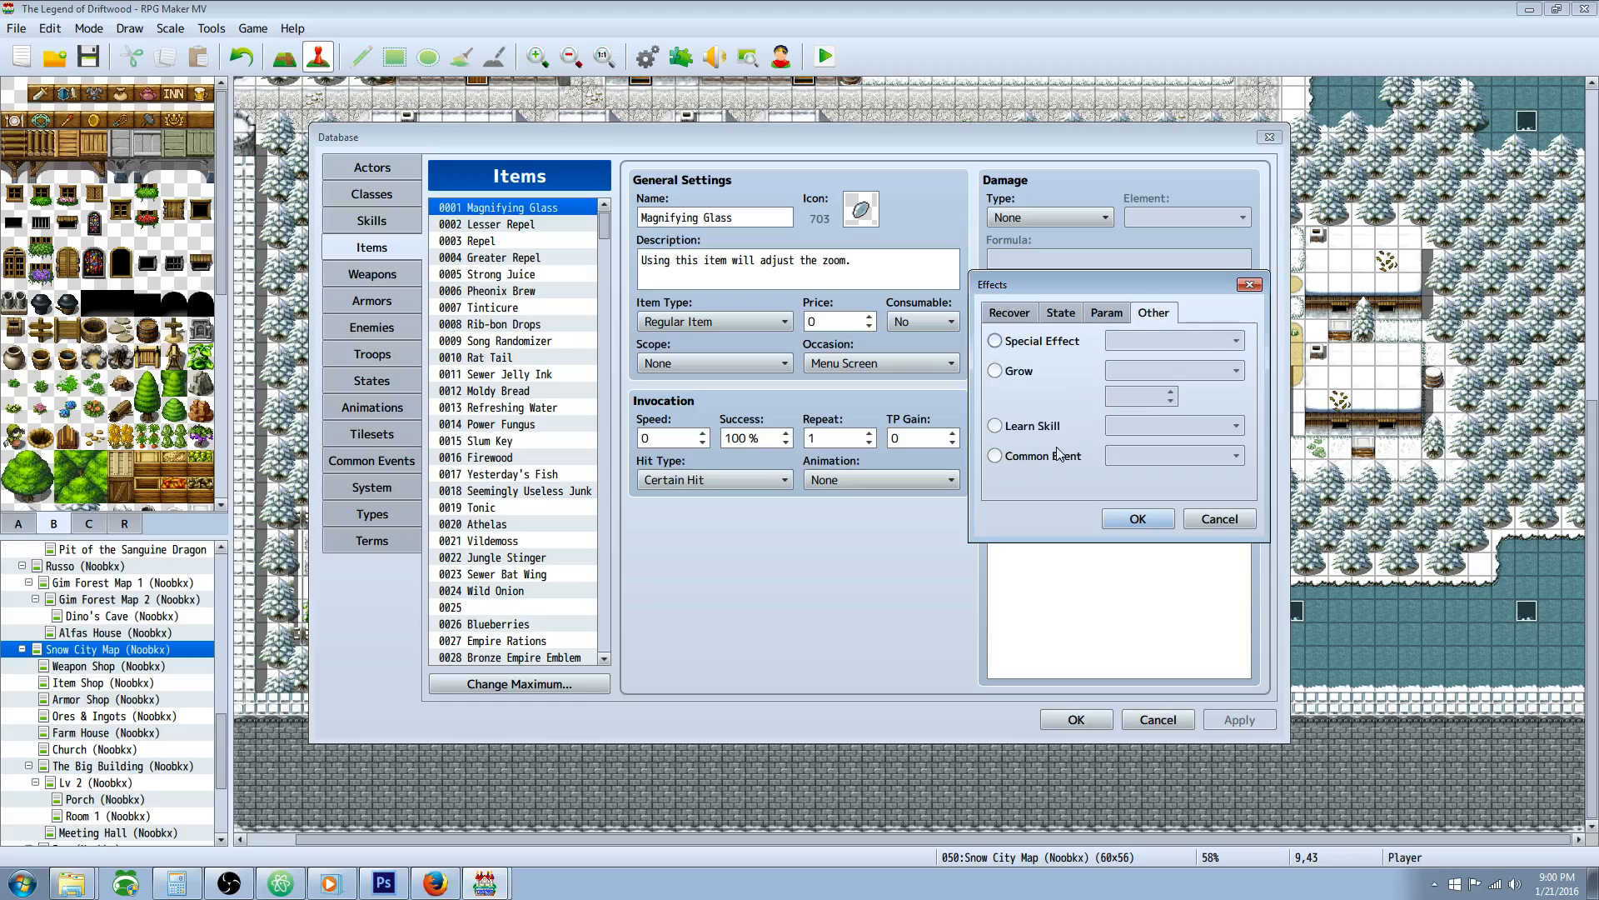
{"action": "left_click", "coordinate": [1136, 519]}
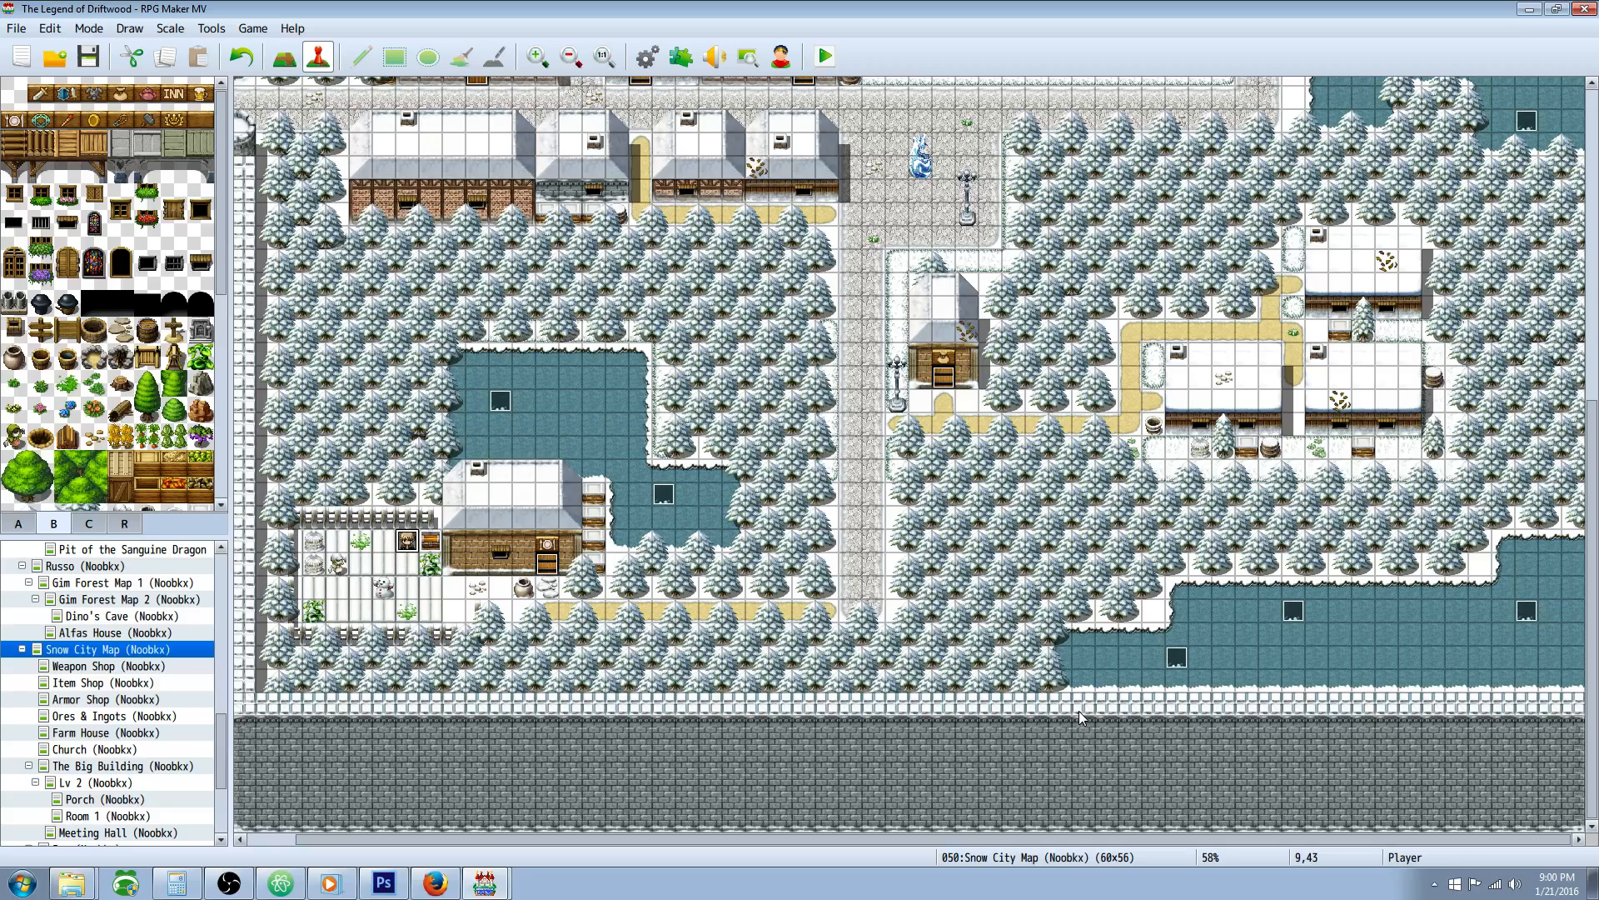
{"action": "mouse_move", "coordinate": [710, 538]}
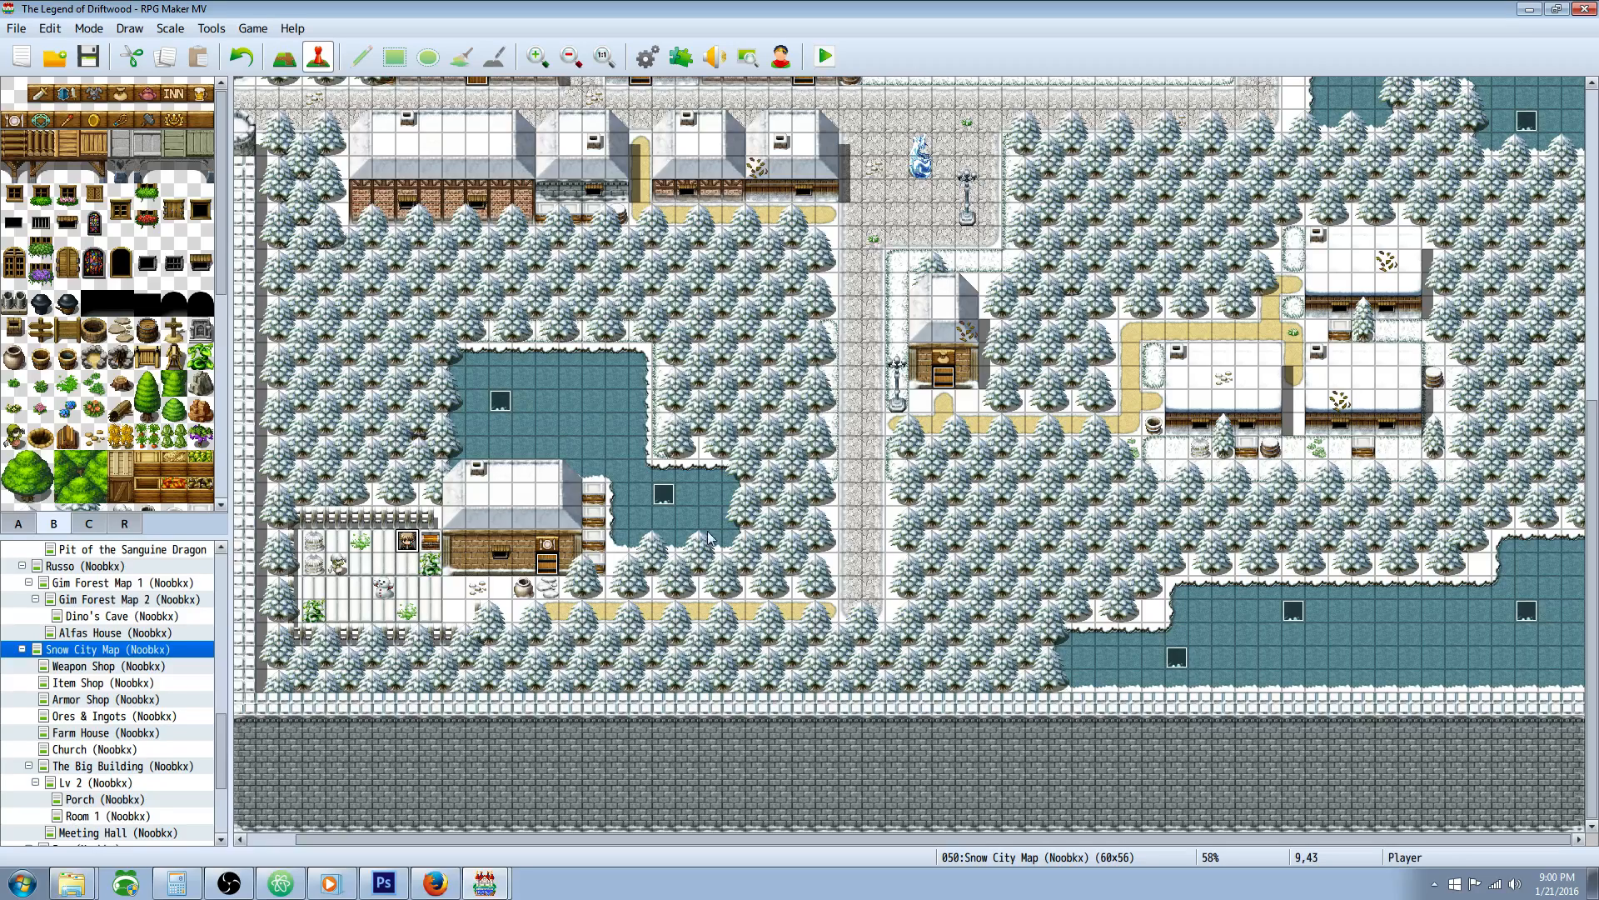